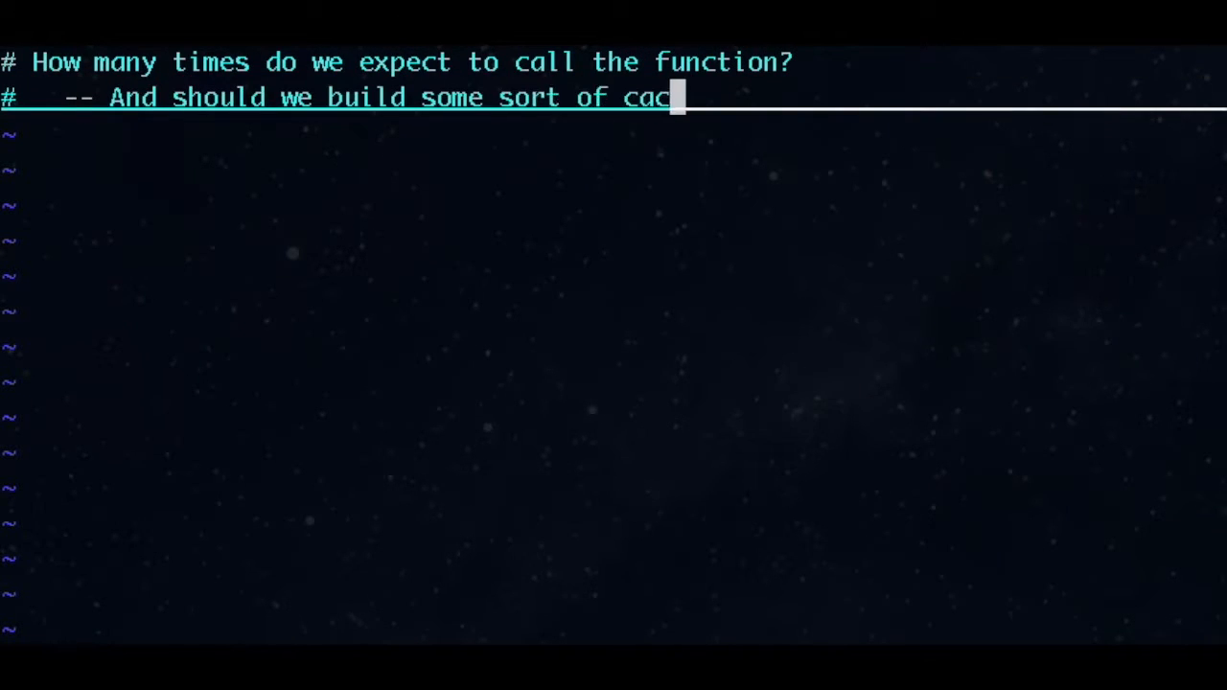
- Finish the cache question, then add comments asking how similar the numbers are and the input size in bits or int vs long
type("he?")
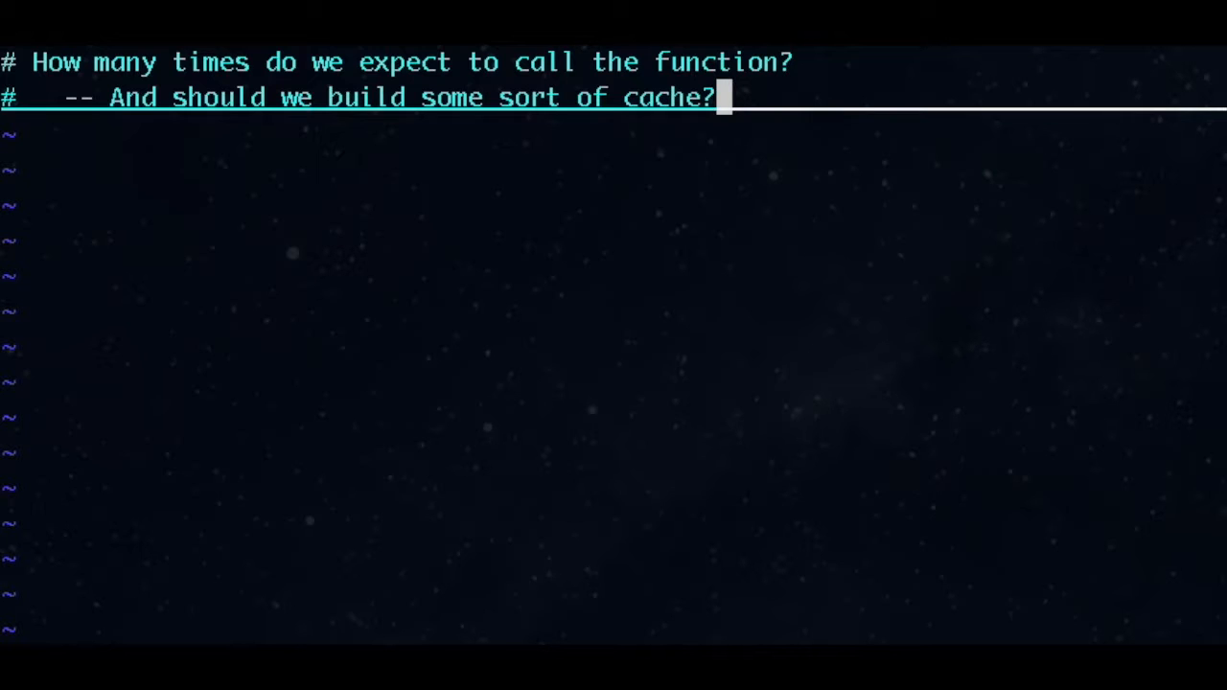
key("Enter")
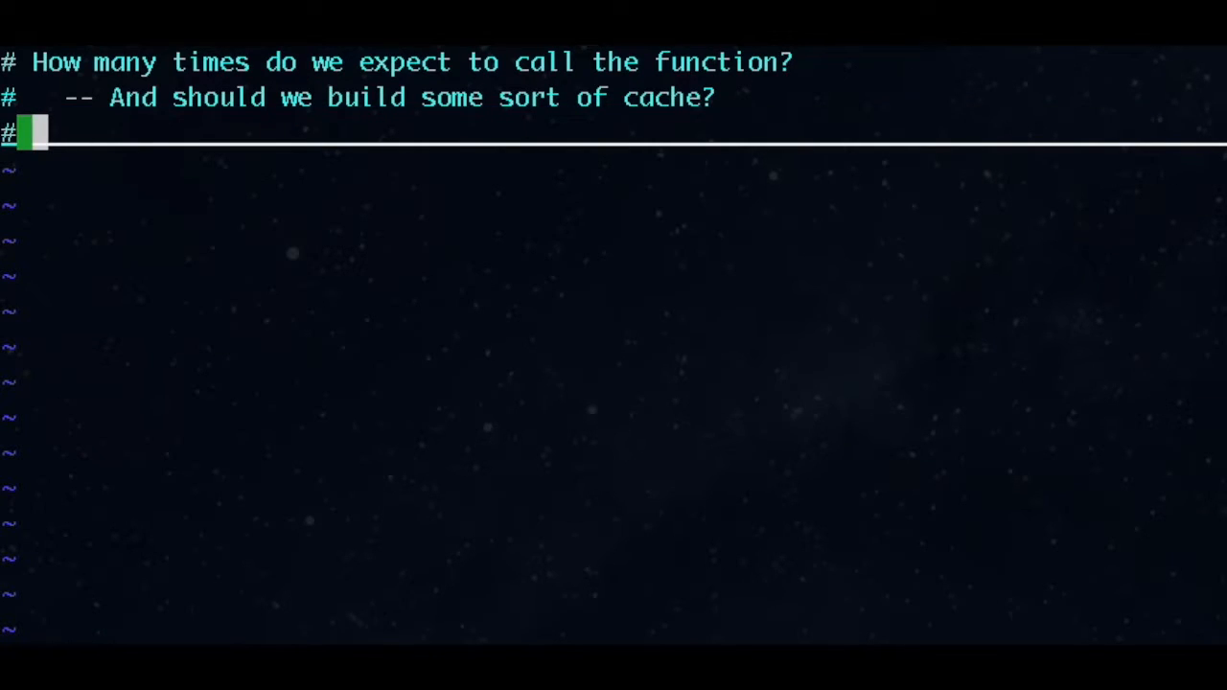
type("How similar do")
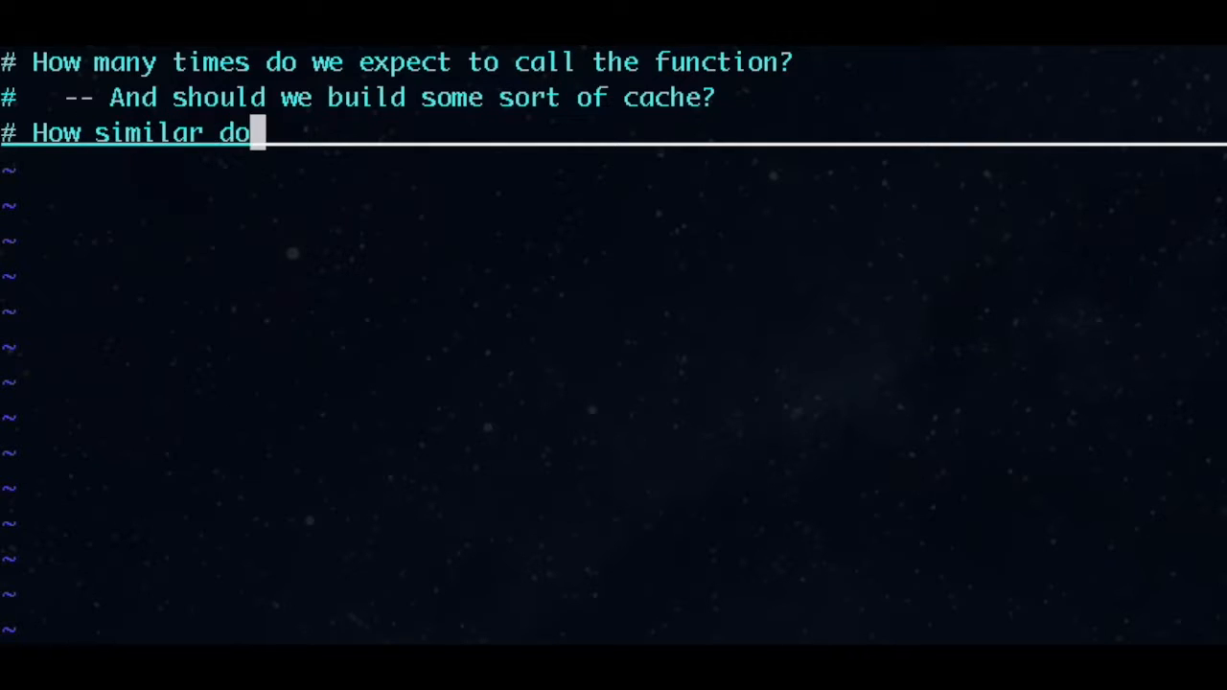
type("we expect the numbers to")
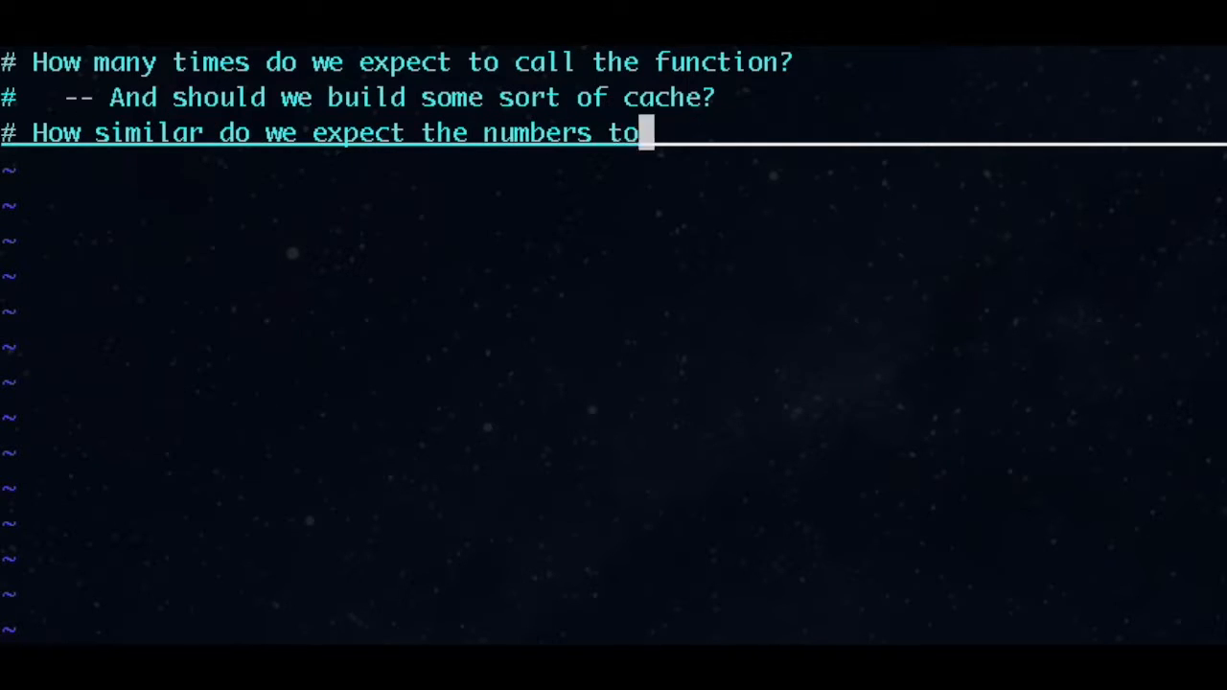
type("be?")
type("#")
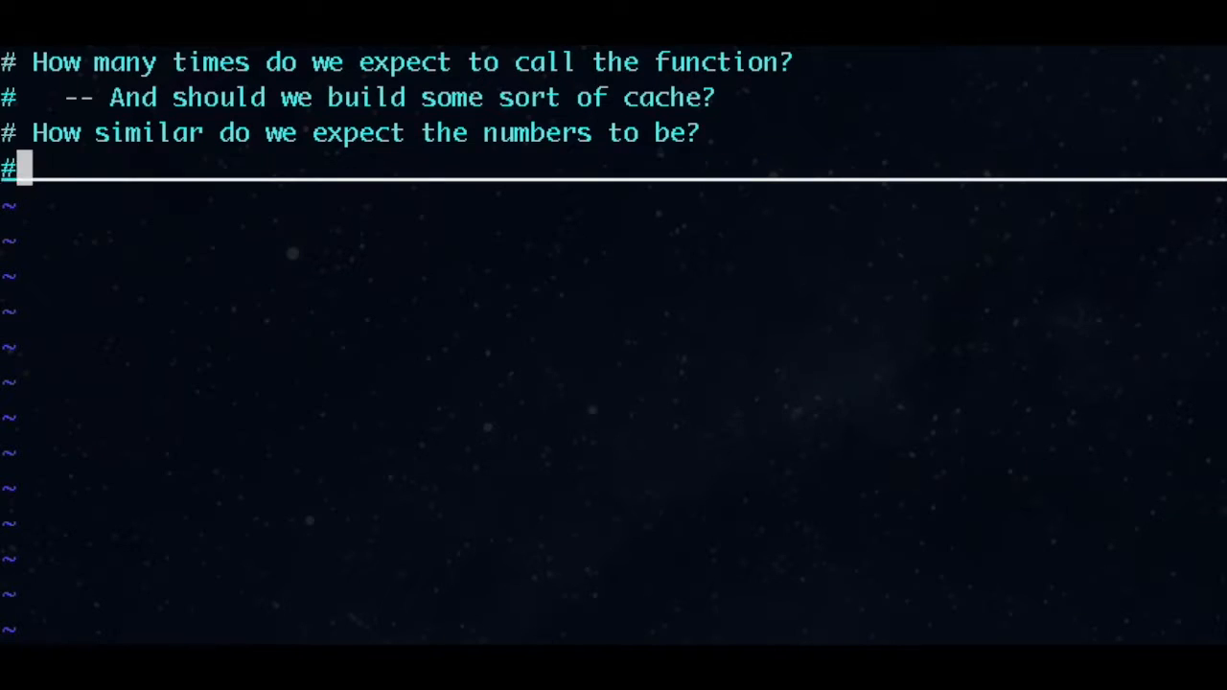
type("What is the size of the input? (in bits, or int vs long")
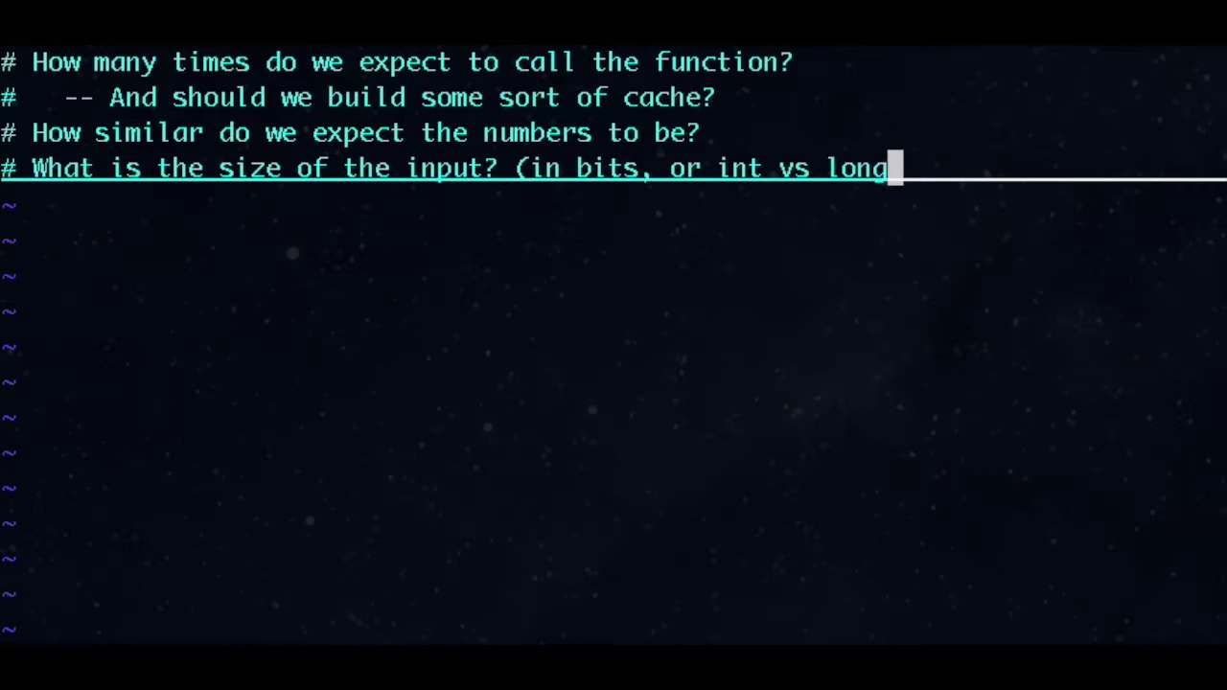
type(")")
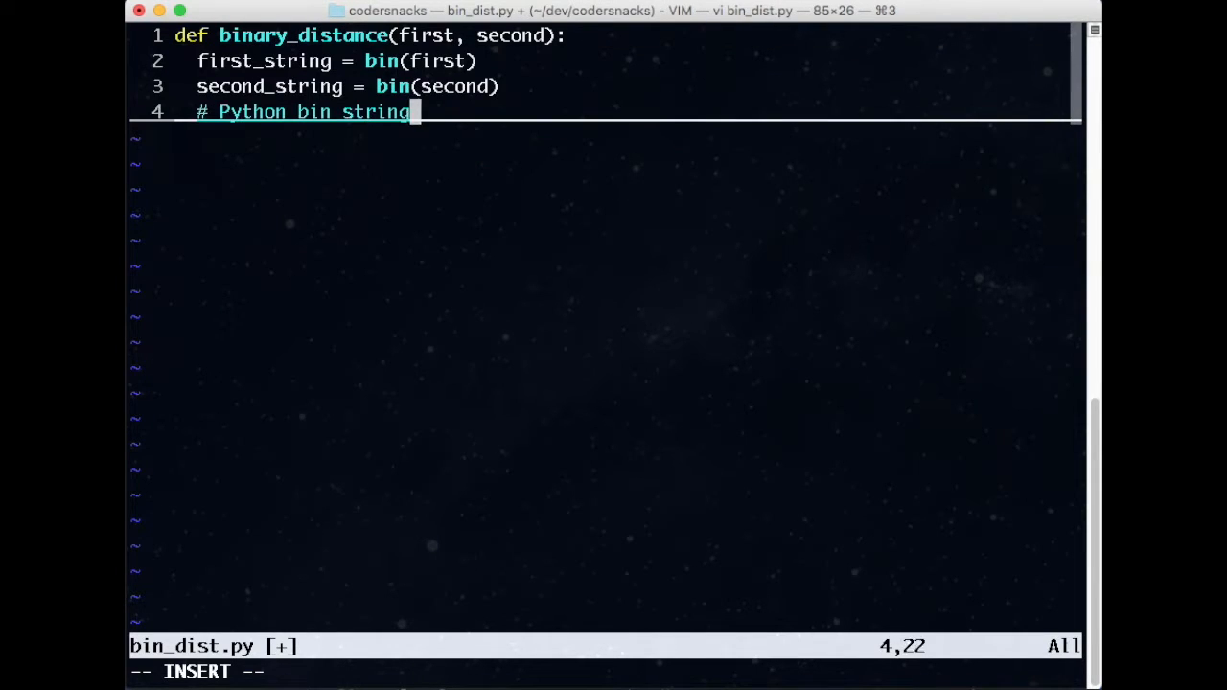
- Write binary_distance to strip the '0b' prefix via find("b")+1 and pad both strings to max_len
type(": \"0b101010\" or \"-0b101010\". Remove \"b\" and before")
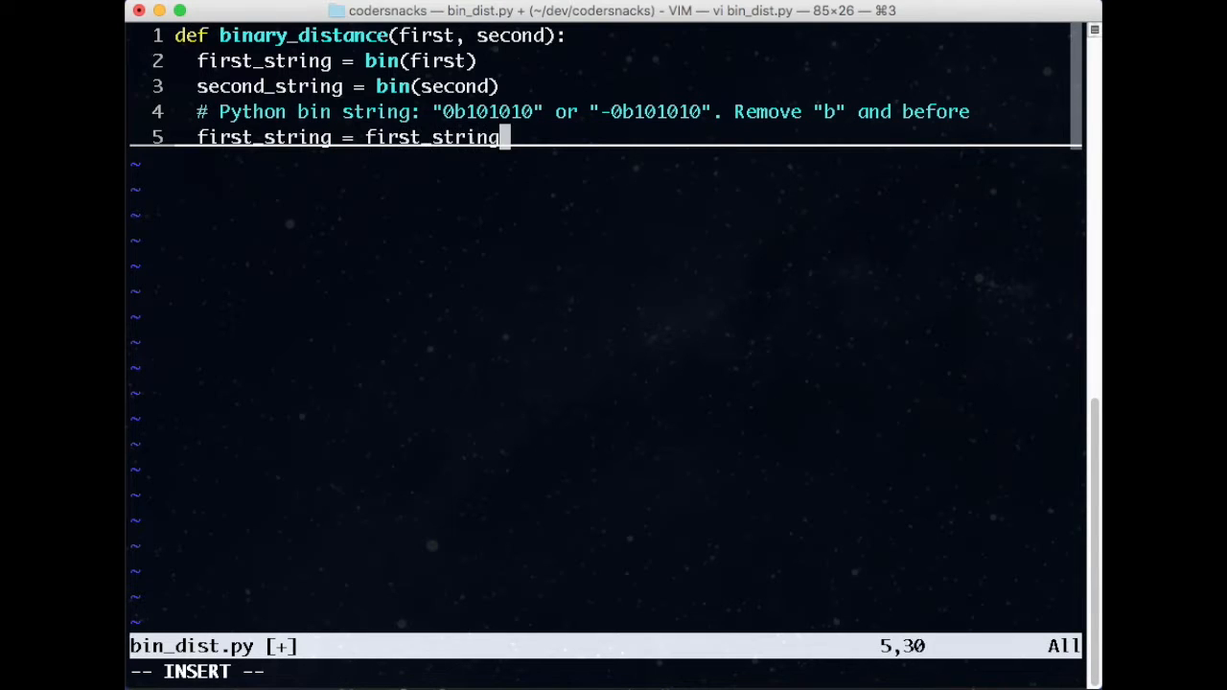
type("[first_string.find(\"b\")+1:]")
type("# 0 pad the shorter string. NB: This is probably incorrect for negatives")
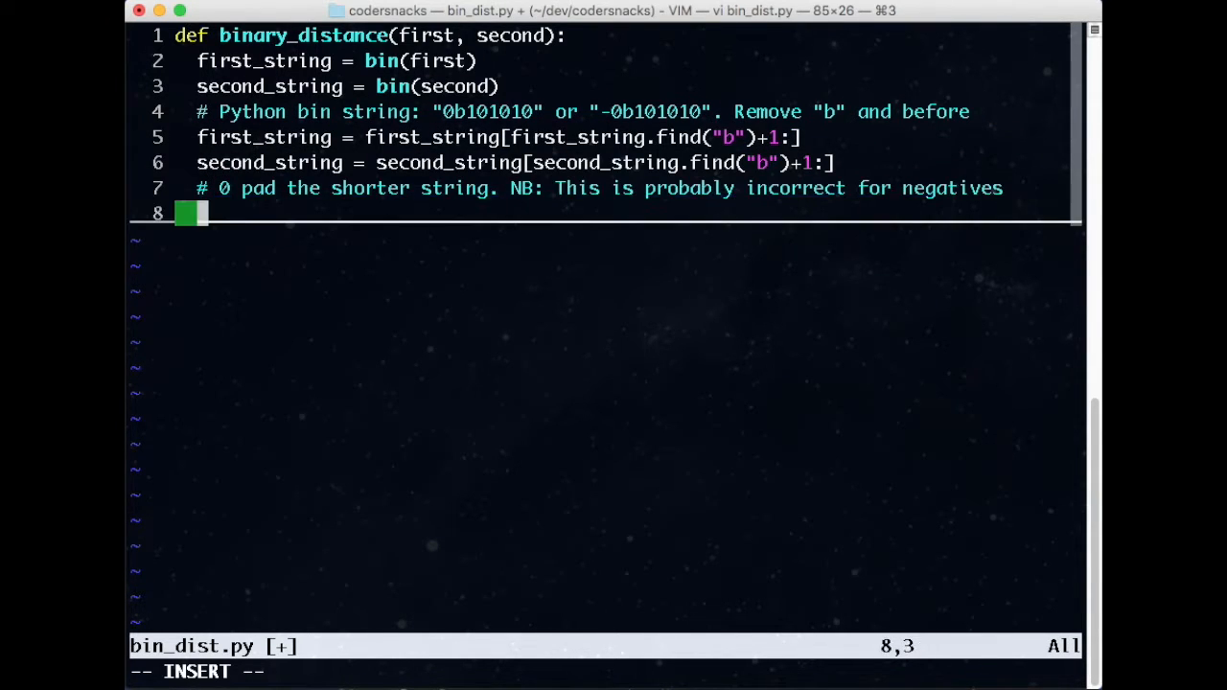
type("max_len = max(len(first_string), len(second_string))")
type("print \"Input:")
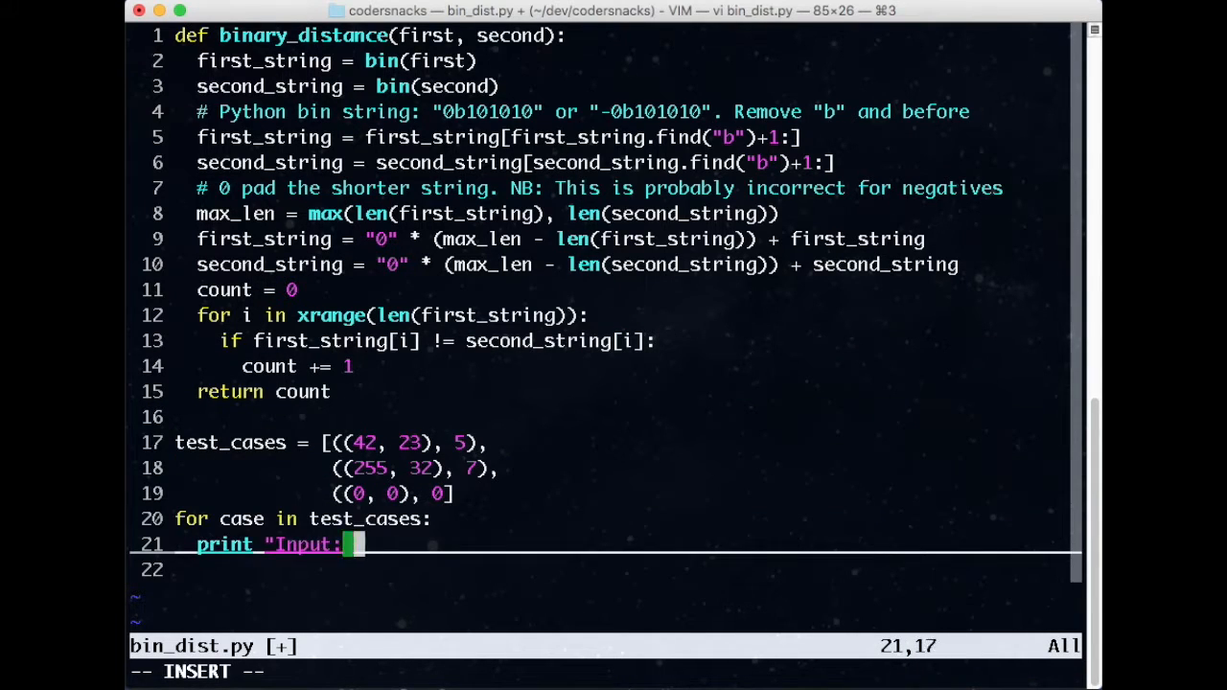
- Add the test-case print loop reporting input, expected and got values, save, and run the script
type("%r  Expect: %r  Got: %r\" % (case[0], case[1],")
left_click(566, 570)
type("binary_distance(*case[0]))")
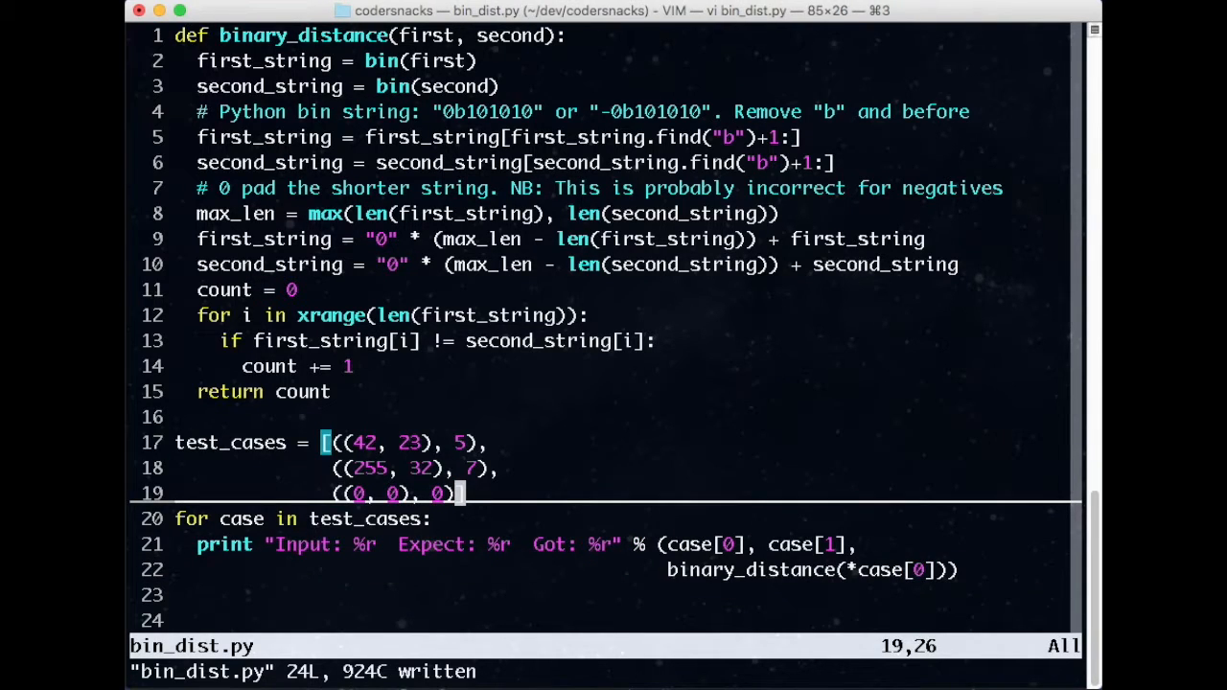
key("Enter")
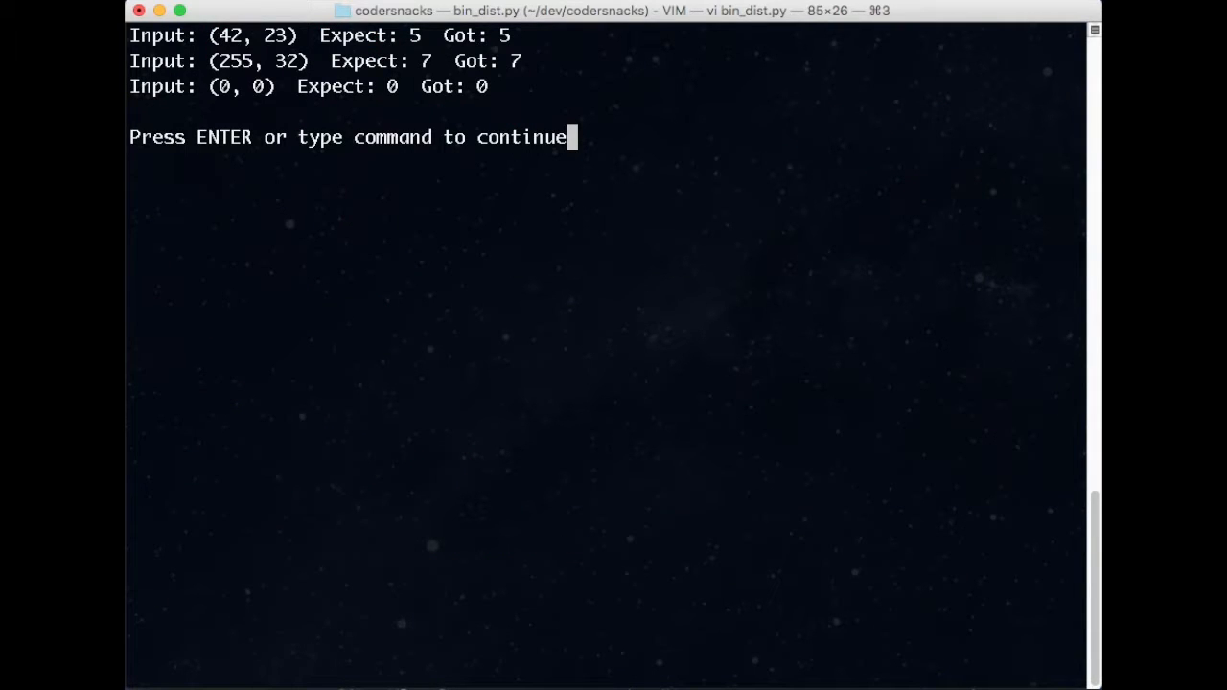
- Rewrite binary_distance as a while loop comparing % 2 bits and halving with /= 2, then save
key("Return")
type(":w")
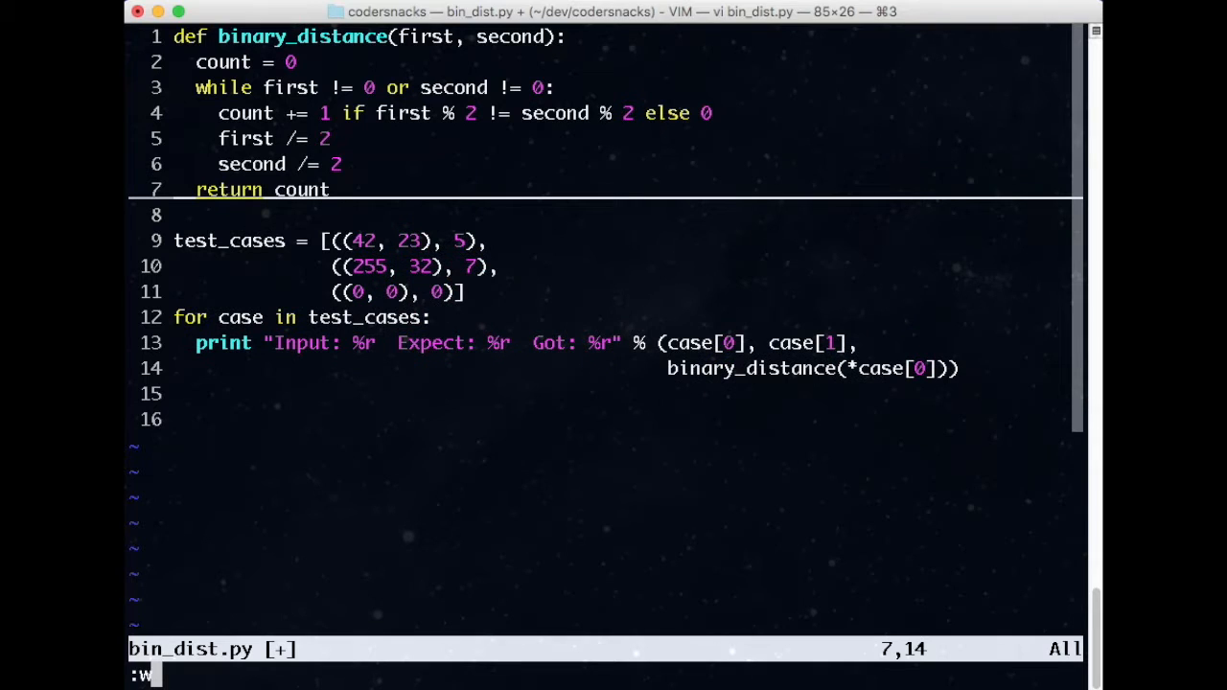
key("Return")
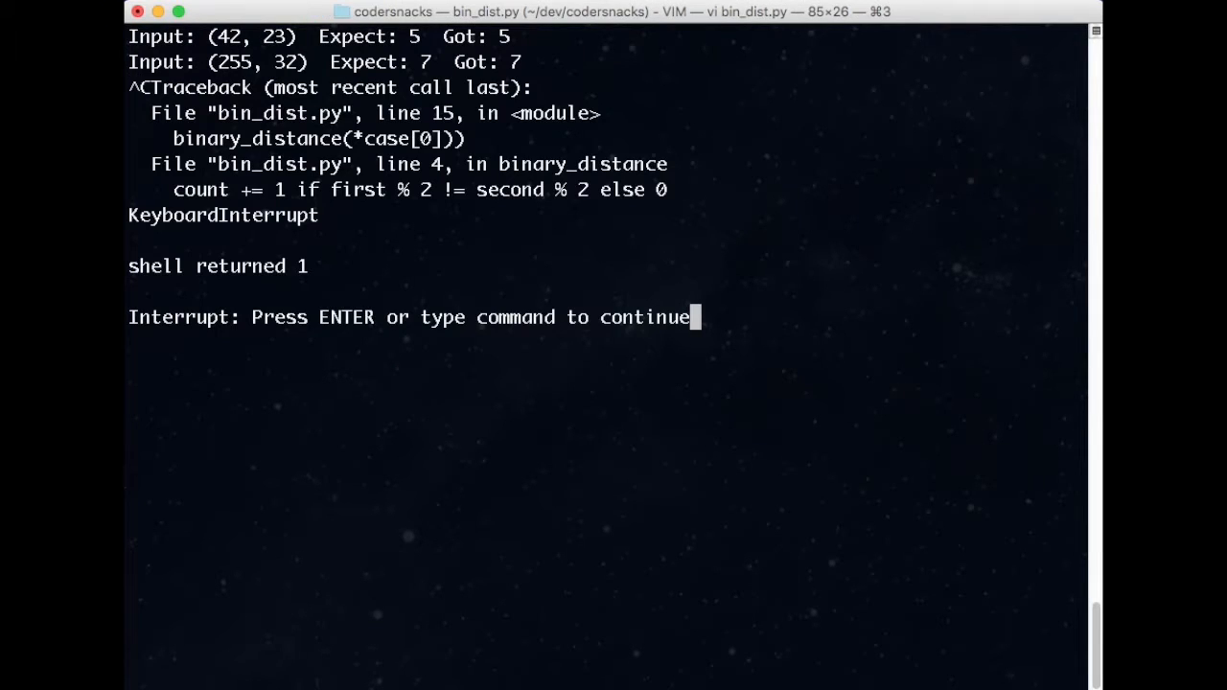
- Return to the editor after interrupting the hung bin_dist.py run
key("Return")
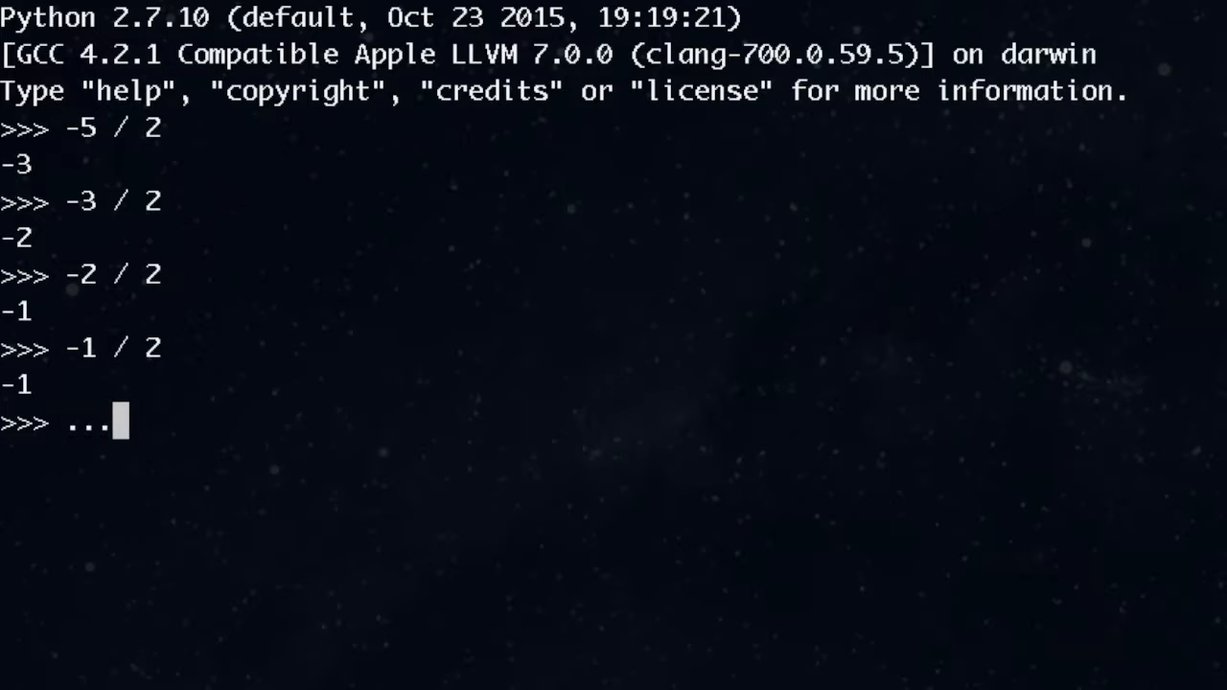
- Probe negative integer division in the Python 2 REPL, noting -5 / 2 gives -3 and -1 / 2 gives -1
type("oops")
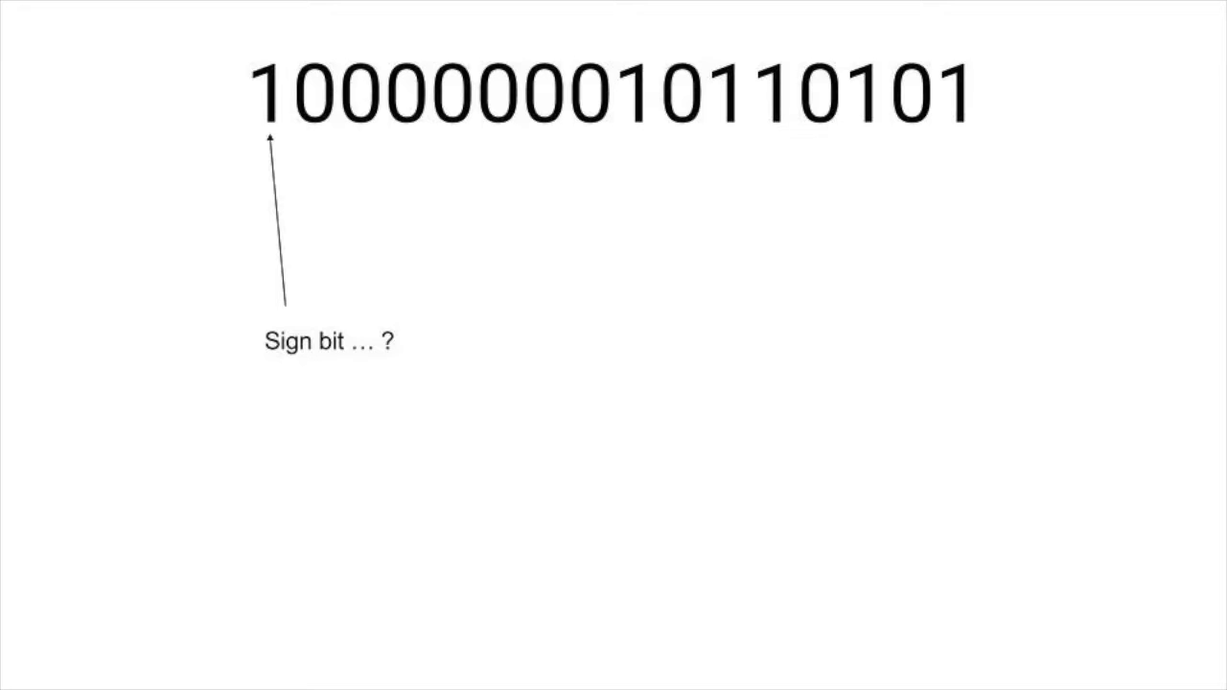
key("Right")
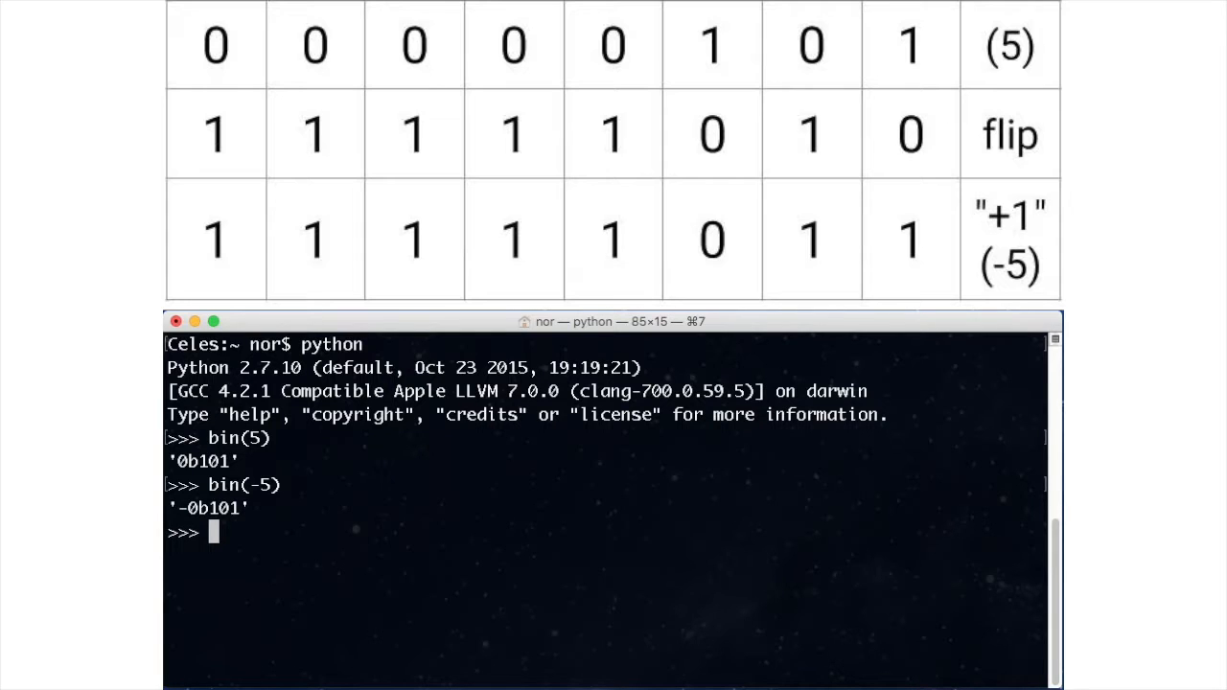
- Evaluate bin(5 & 0b11111111) and bin(-5 & 0b11111111), showing -5 masks to '0b11111011'
type("bin(")
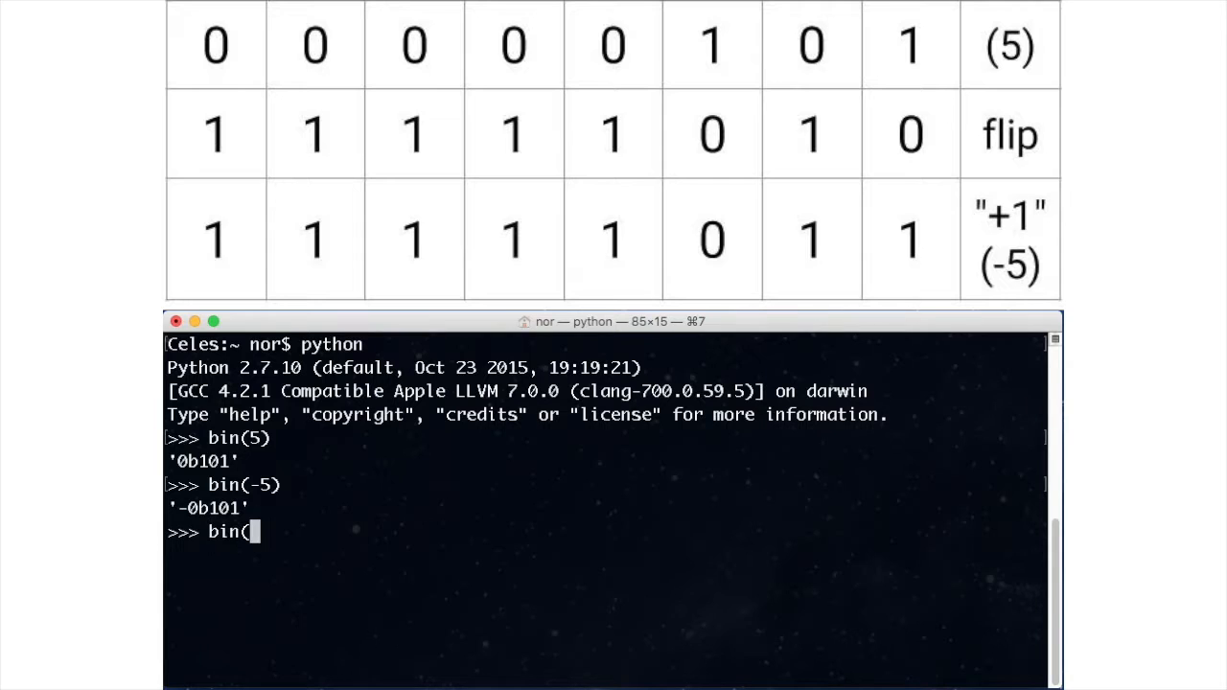
type("5 & 0b11111111)")
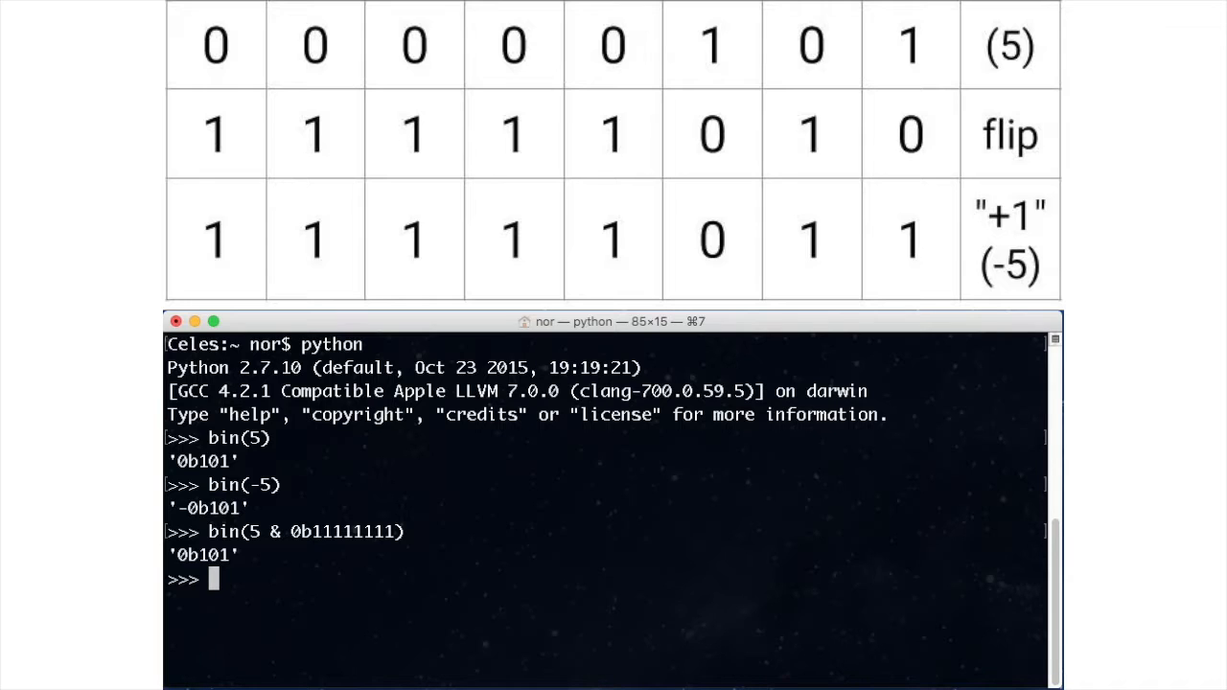
type("bin(")
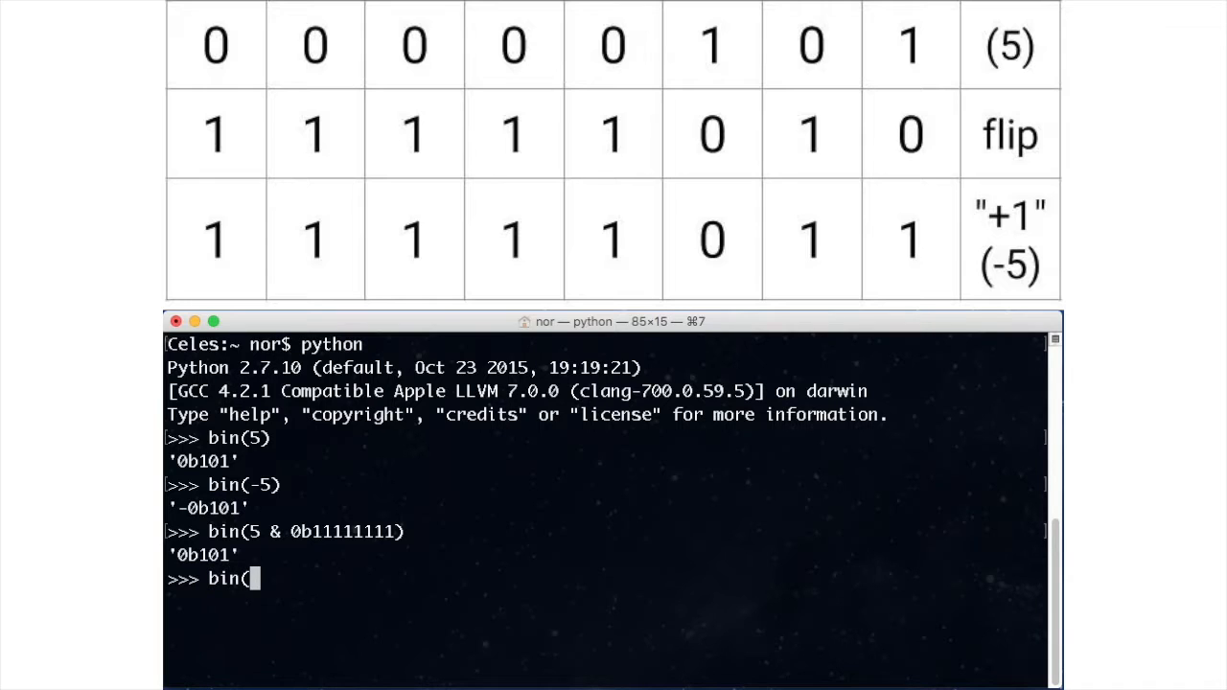
type("-5")
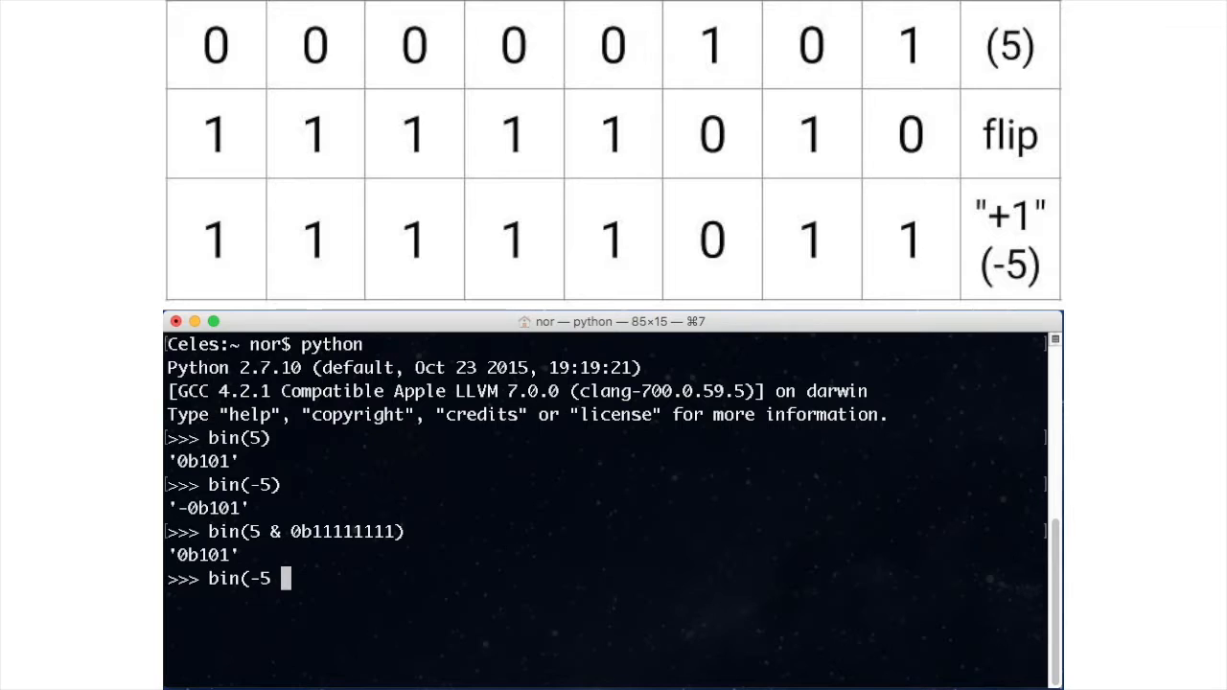
type("& 0b111")
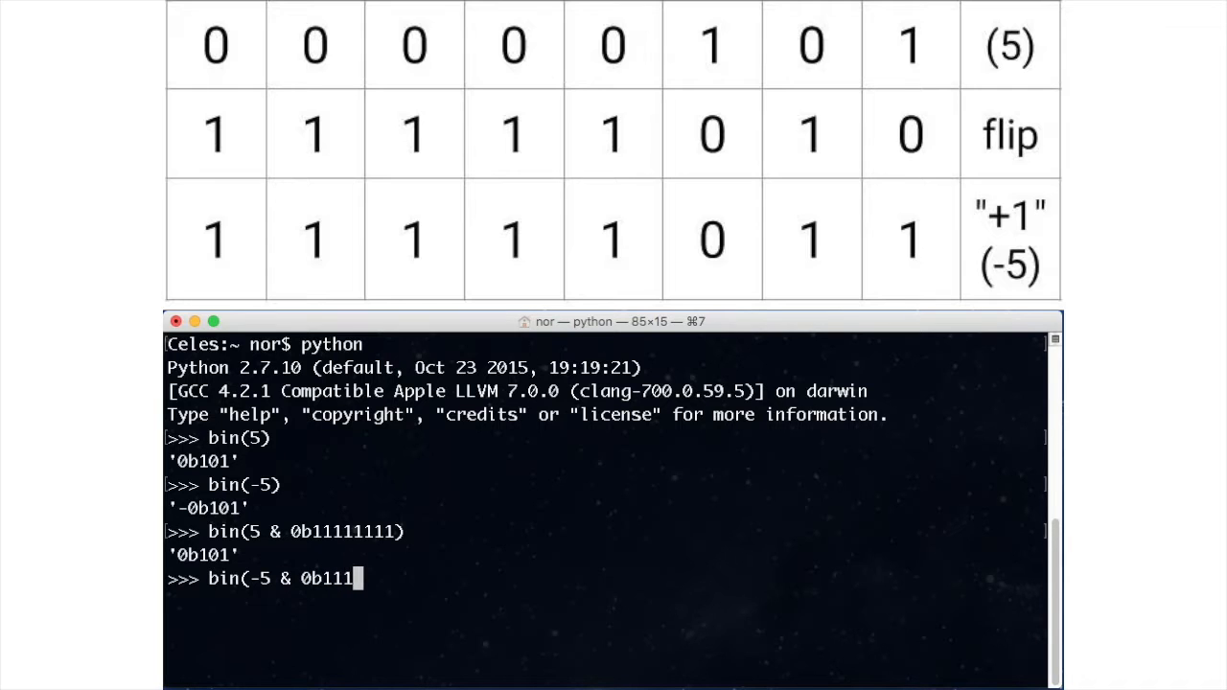
type("11111)")
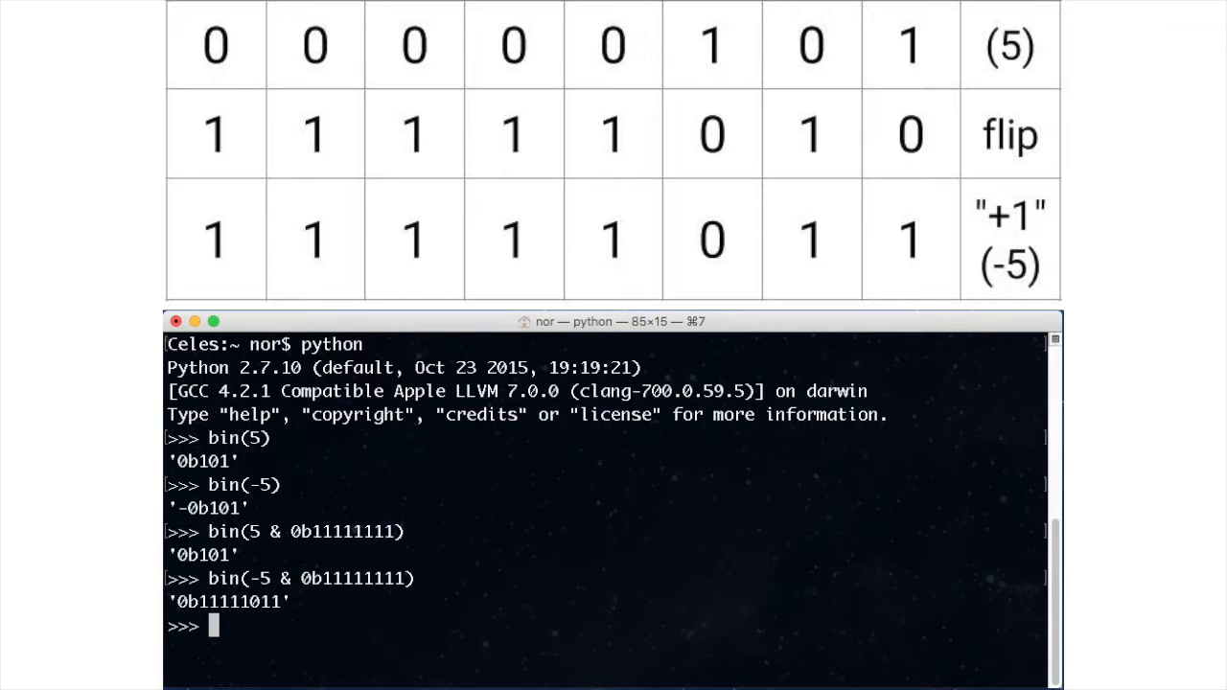
type("0b111110")
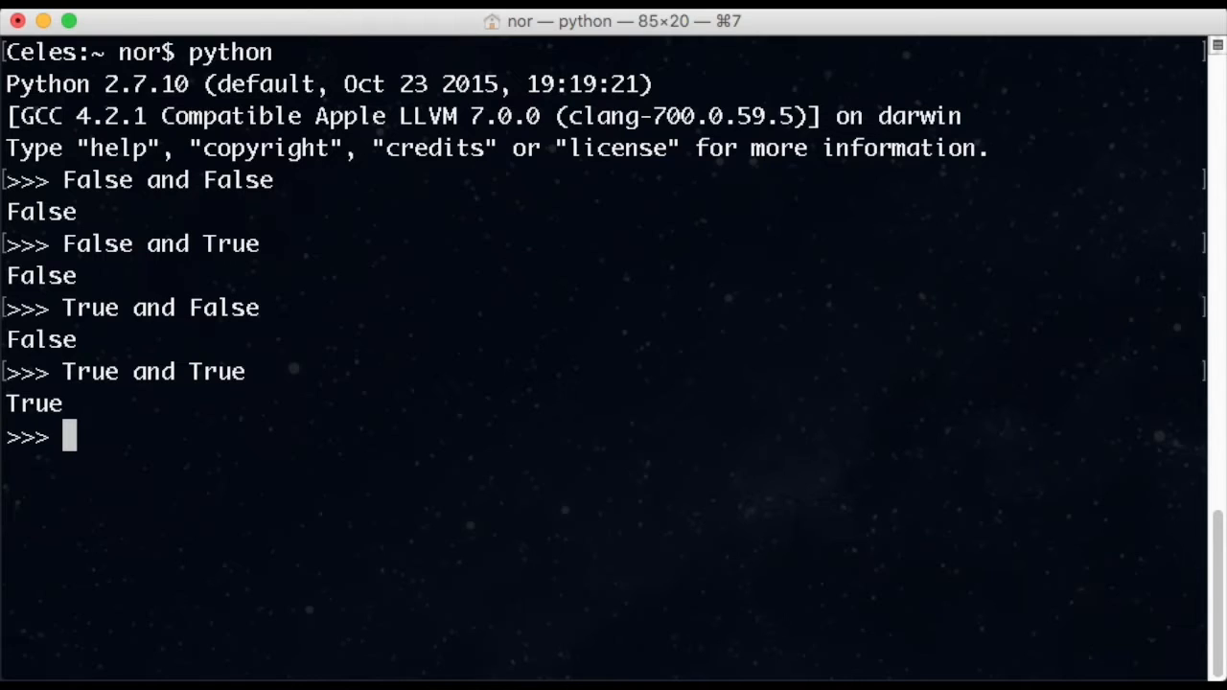
- Evaluate bitwise AND on single bits such as 0 & 0 and 1 & 0, each giving 0
type("0 & 0")
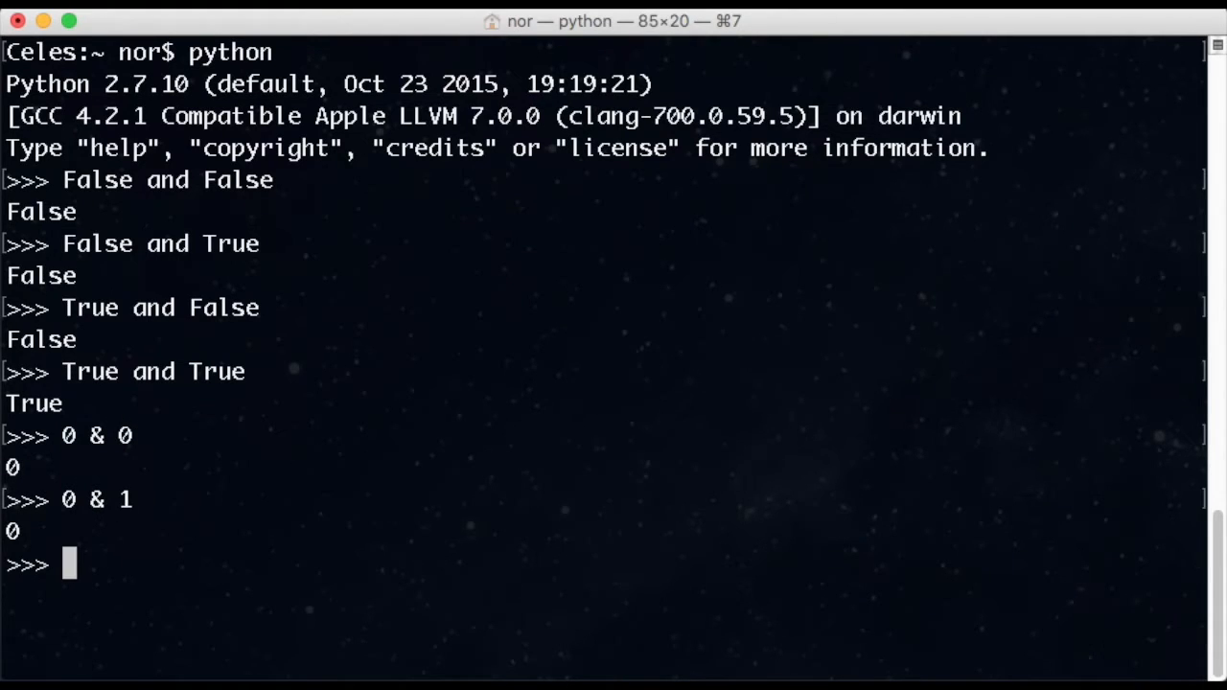
type("1 & 0")
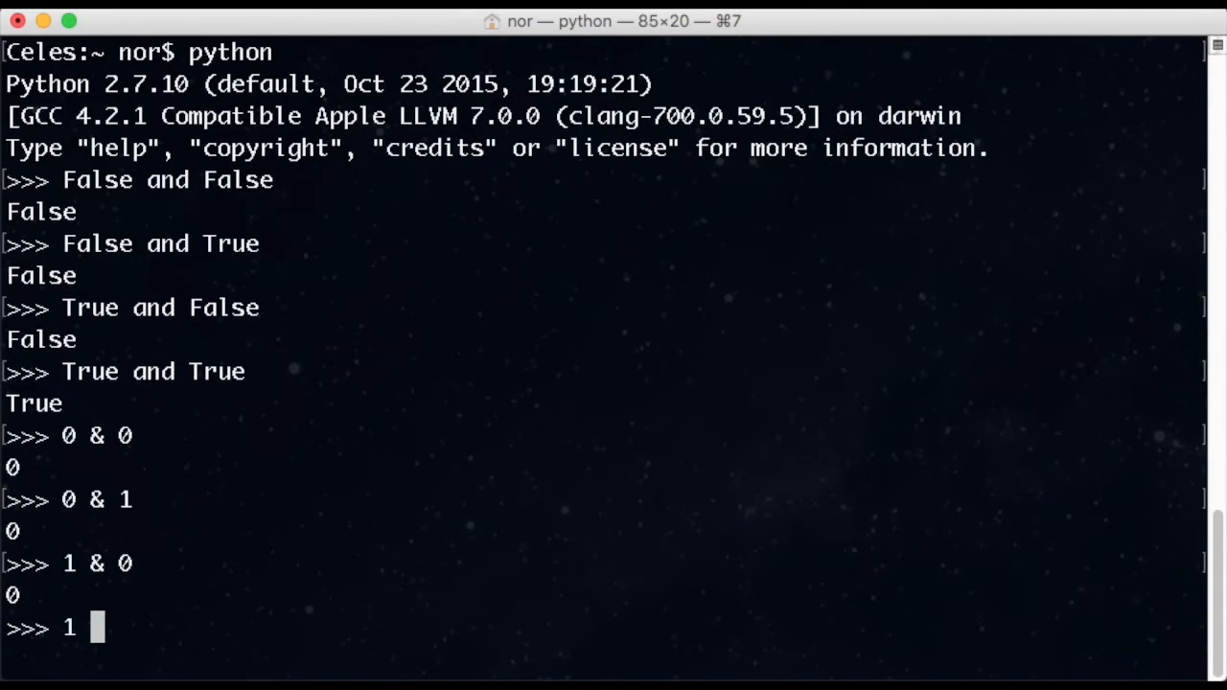
key("enter")
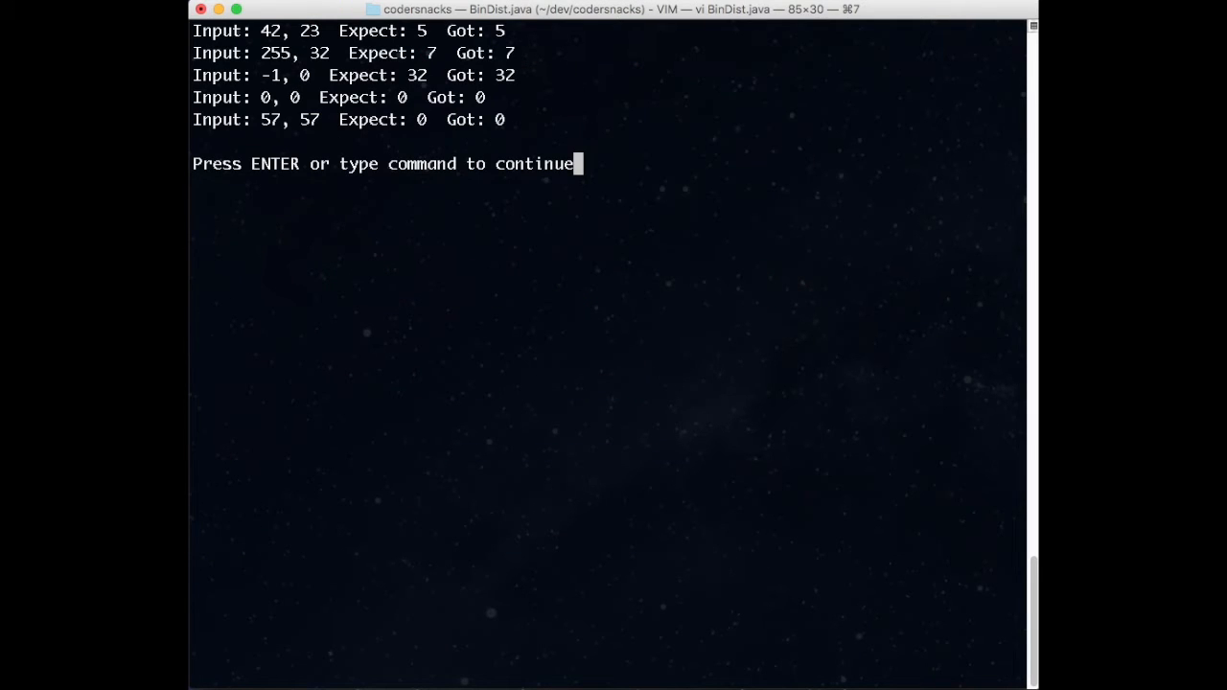
- Confirm every BinDist.java test case passes, including -1 and 0 giving 32, and return to the file
key("Return")
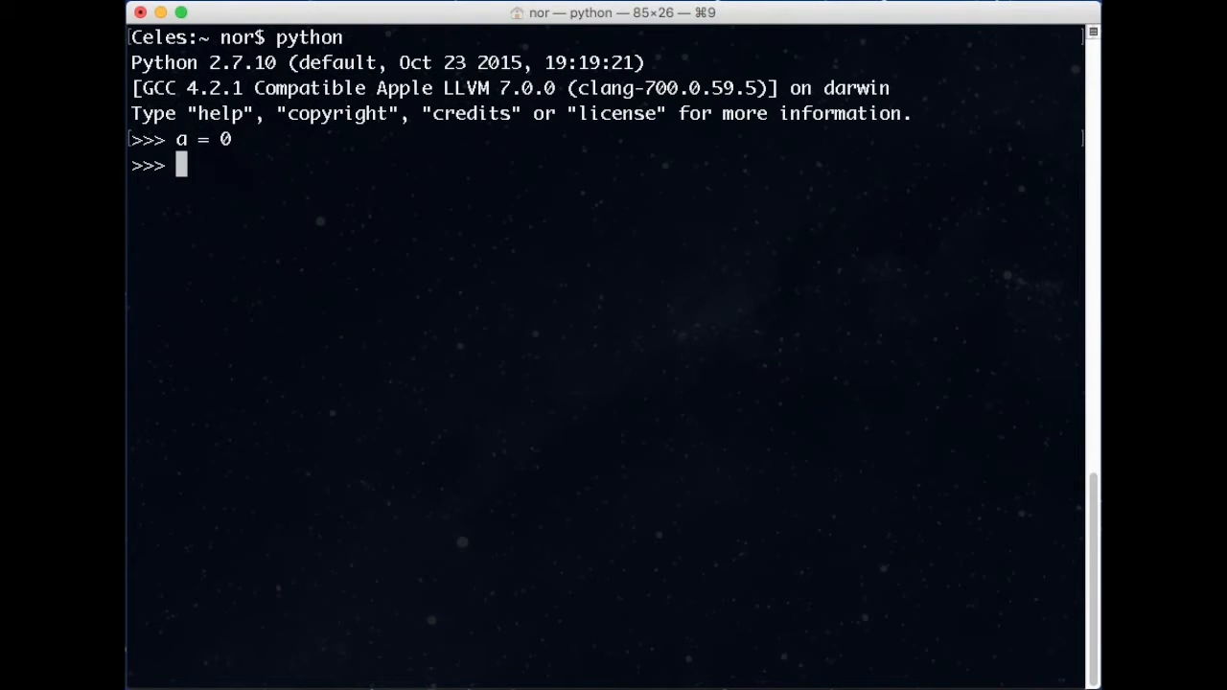
- Assign a = 0 and b = -1 in the Python REPL for experimenting
type("b = -1")
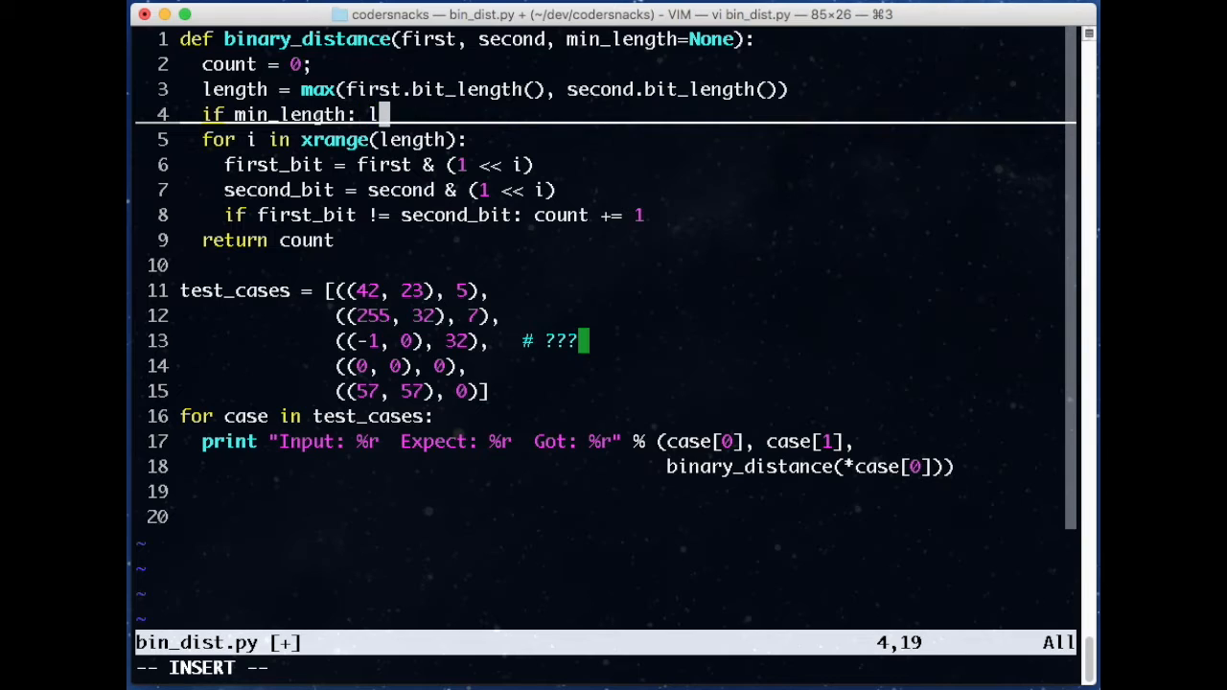
- Set length = max(min_length, length) so running bin_dist.py passes all five cases, including -1,0 → 32
type("ength = max(min_length,")
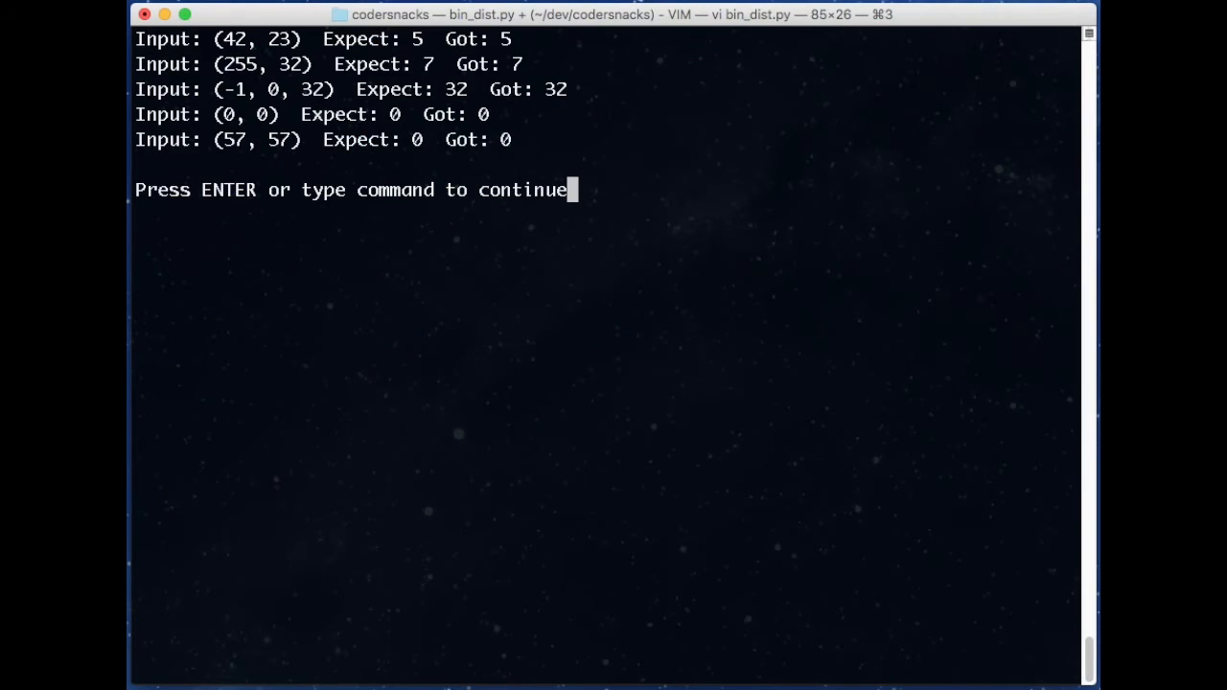
key("Return")
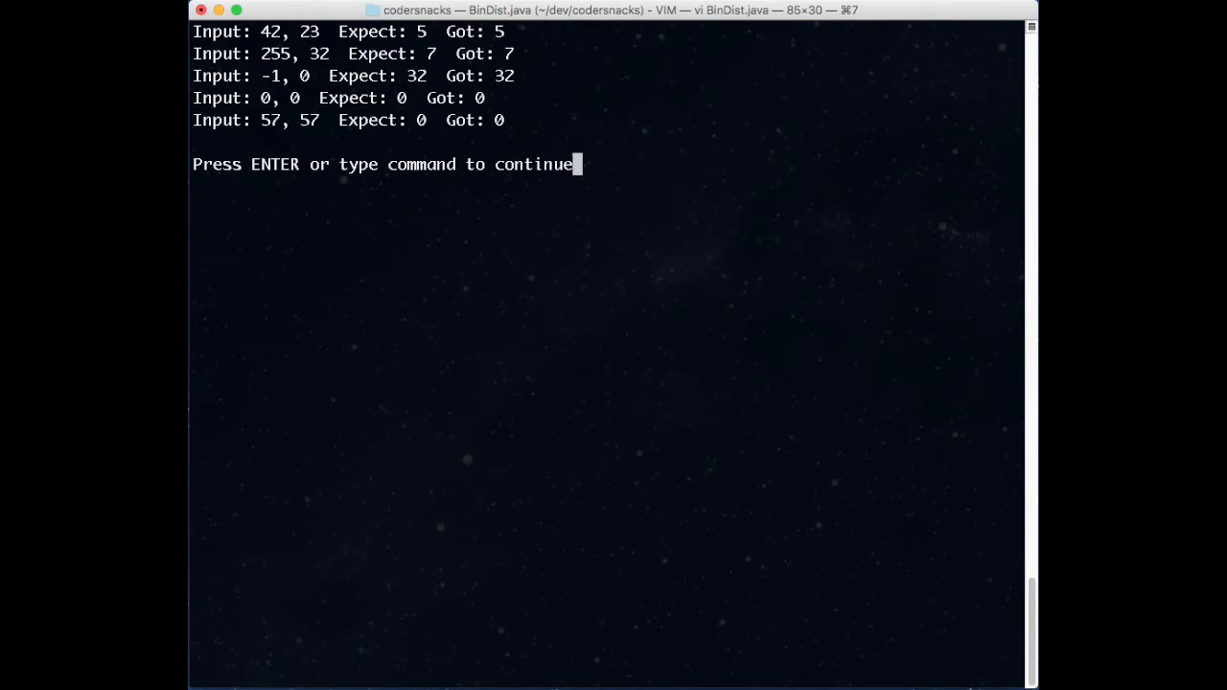
- Leave the Java output to rewrite distance() with int c = a ^ b and a while(c != 0) counting loop
key("Return")
type("c = c & (")
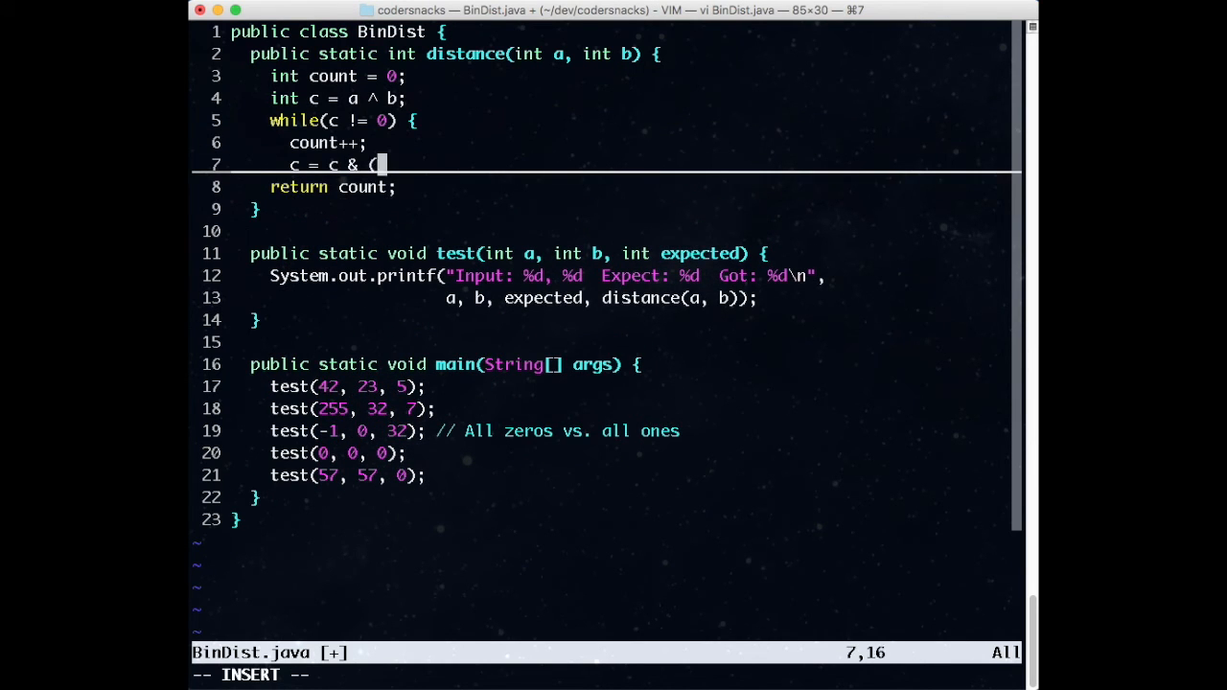
- Complete the bit-clearing line as c = c & (c-1); before starting the implementation-ideas notes
type("c-1);")
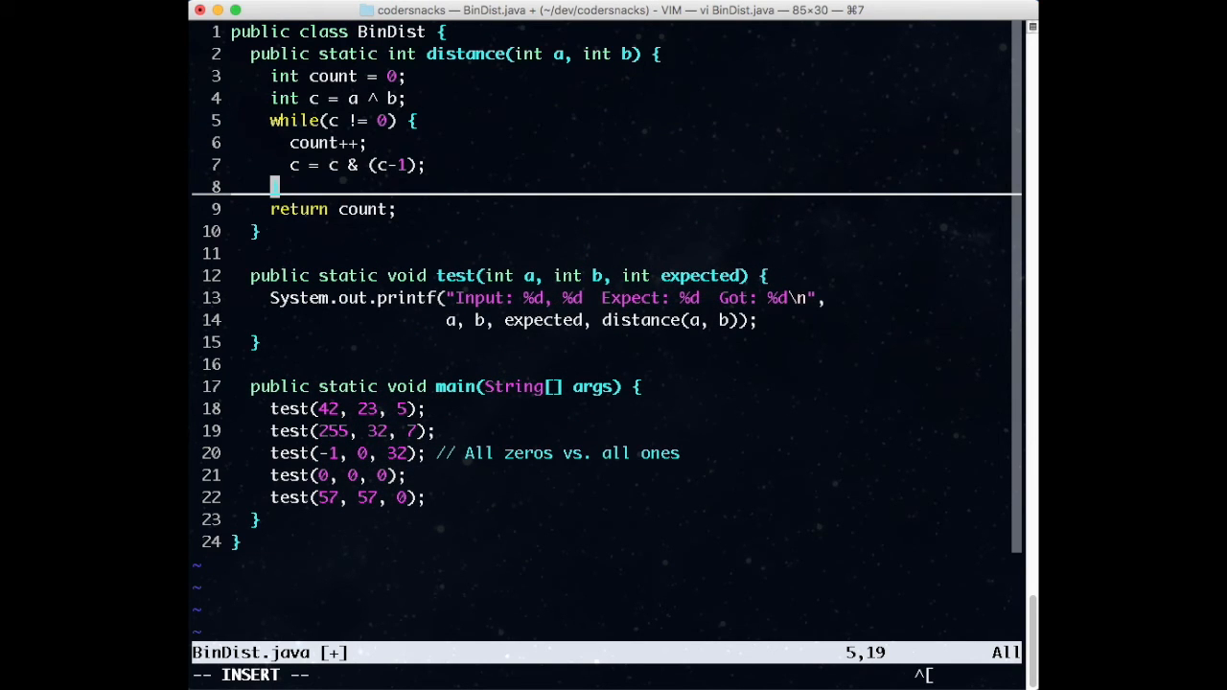
key("Escape")
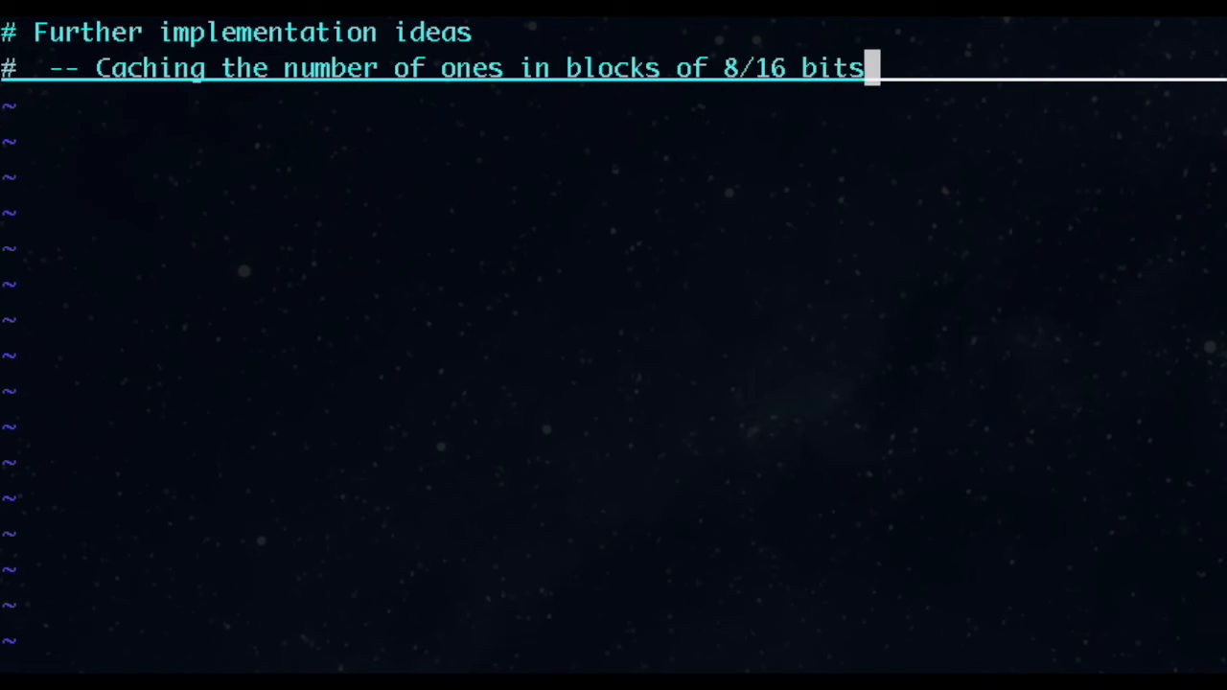
- Note caching-and-lookups and bit-twiddling tricks (see wikipedia) as further implementation ideas
type("and doing lookups")
type("#  -- Use extreme bit-twi")
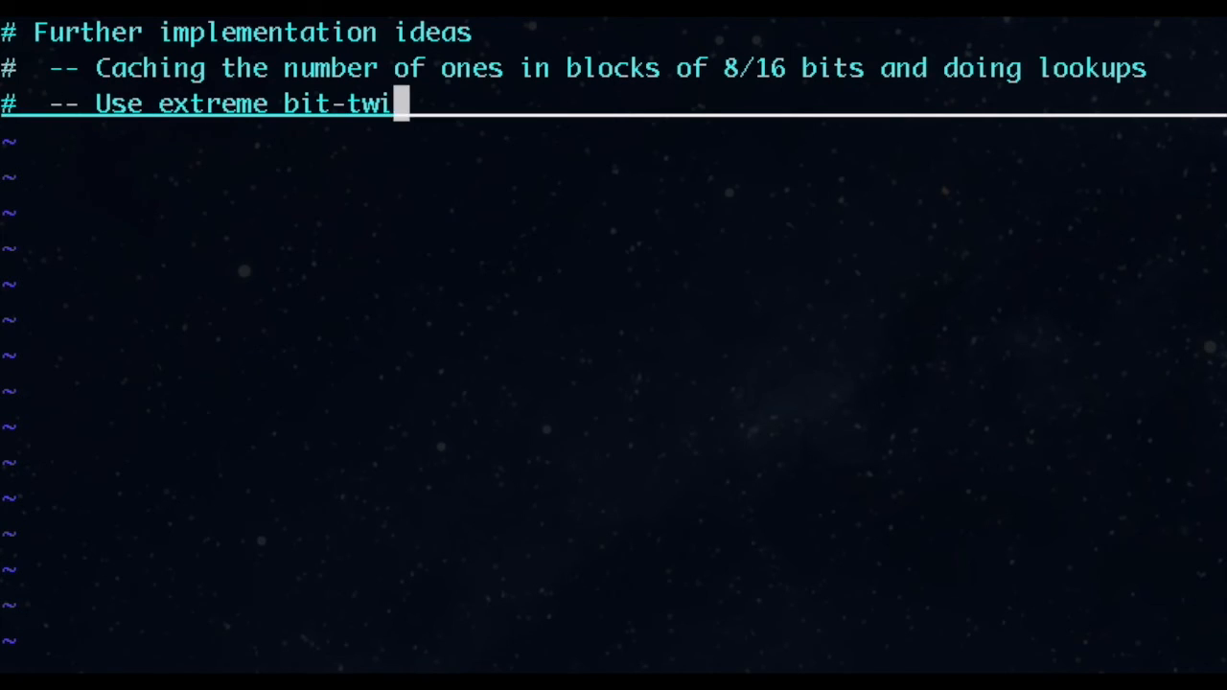
type("ddling tricks (see wikipedia)")
type("#  -- Use __builtin_popcount or corresponding SSE instructions")
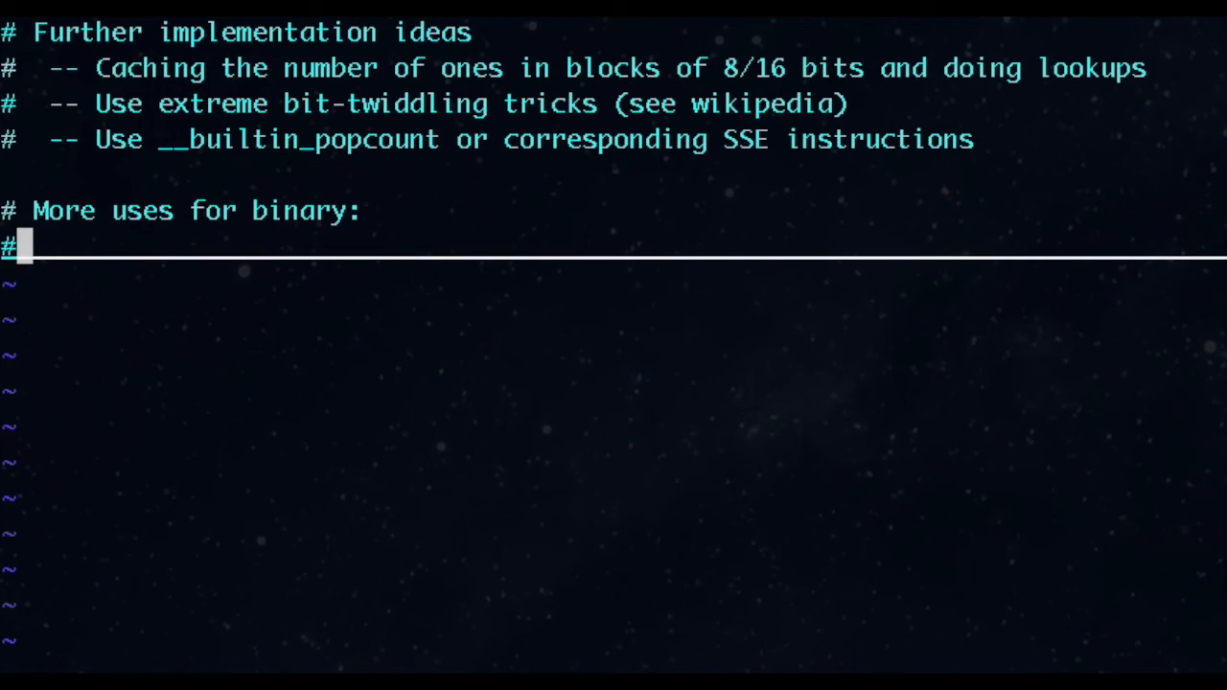
- List bitvectors, parity / checksums, compression and efficient filetypes as more uses for binary
type("-- bitvectors")
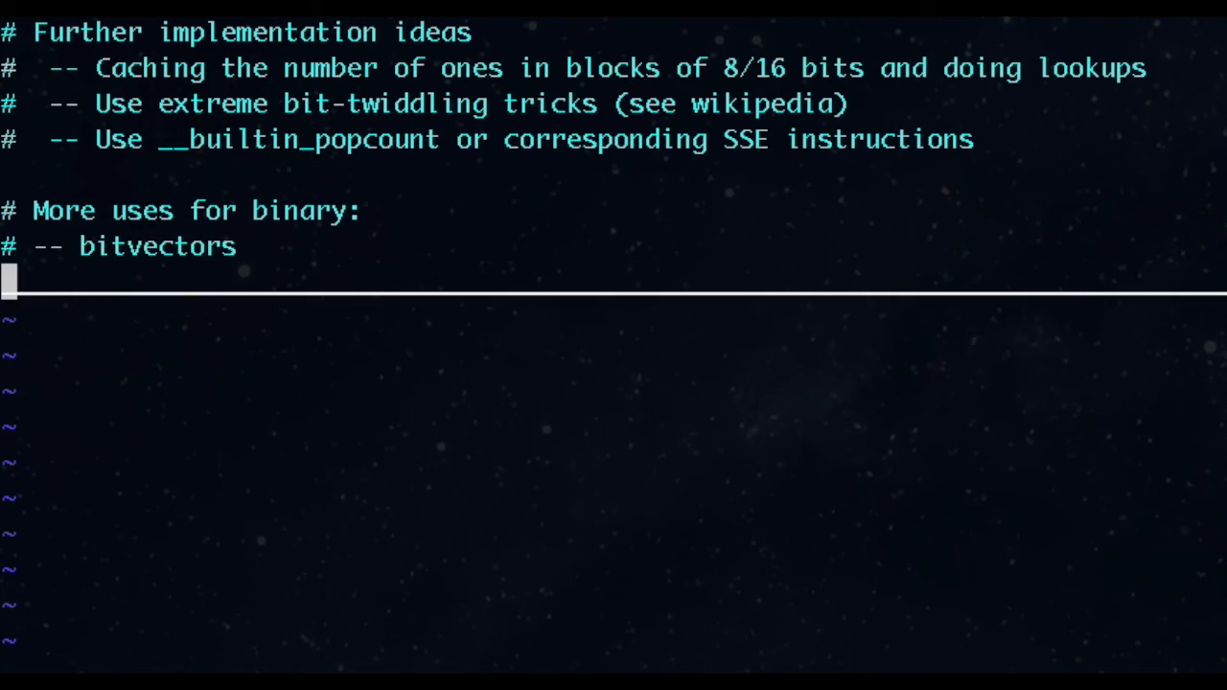
type("# --")
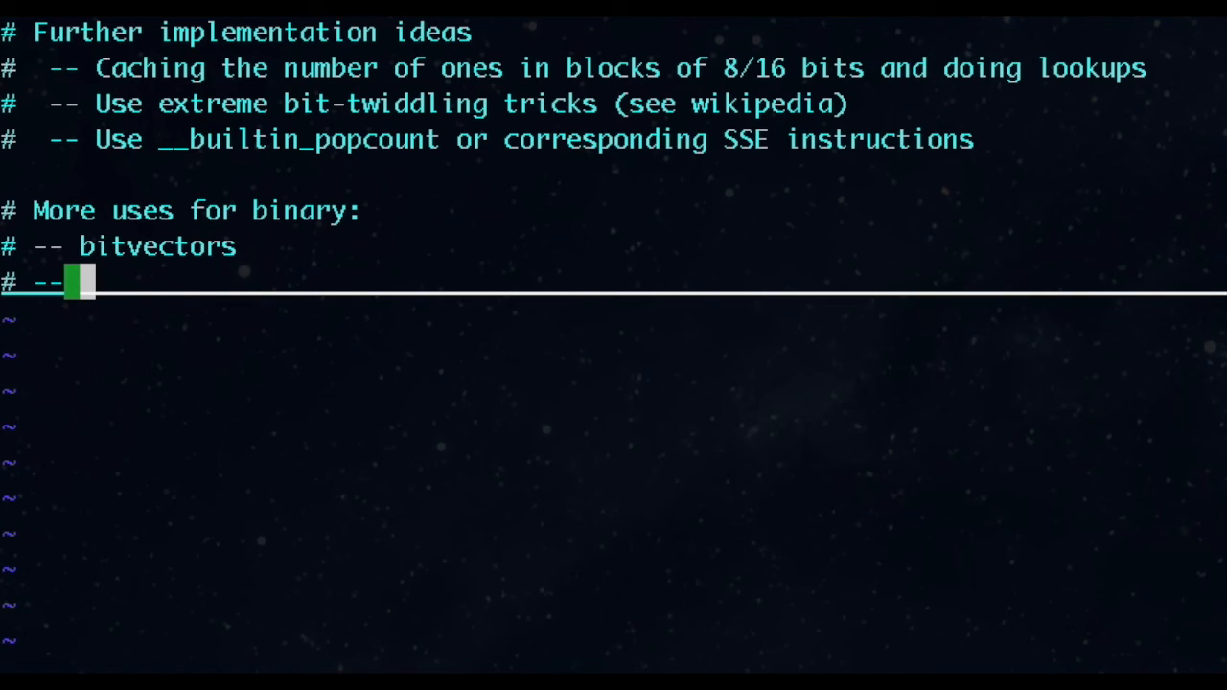
type("parity / checksums")
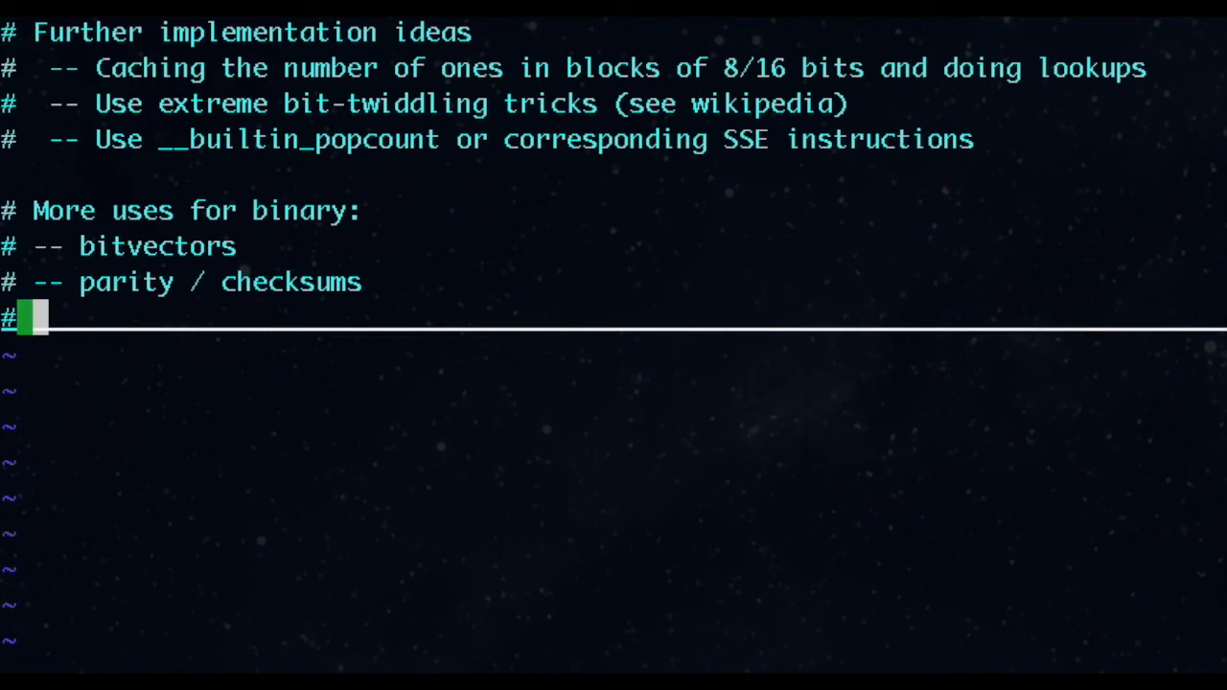
type("-- compression")
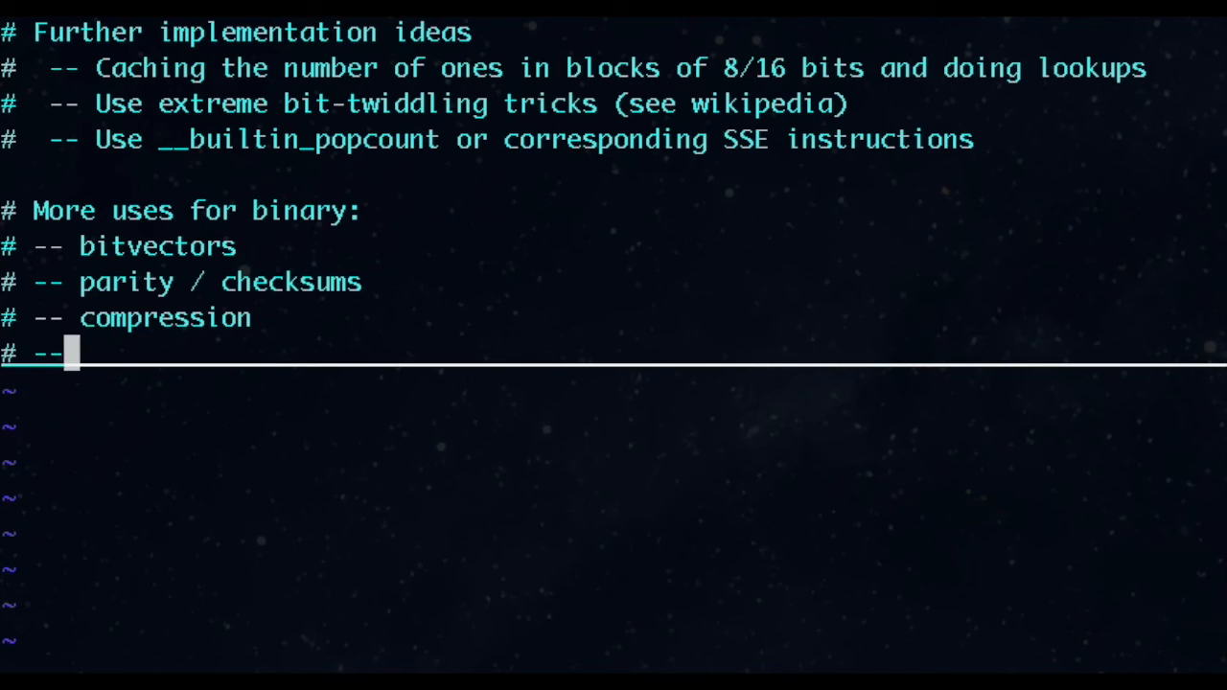
type("efficient filetypes")
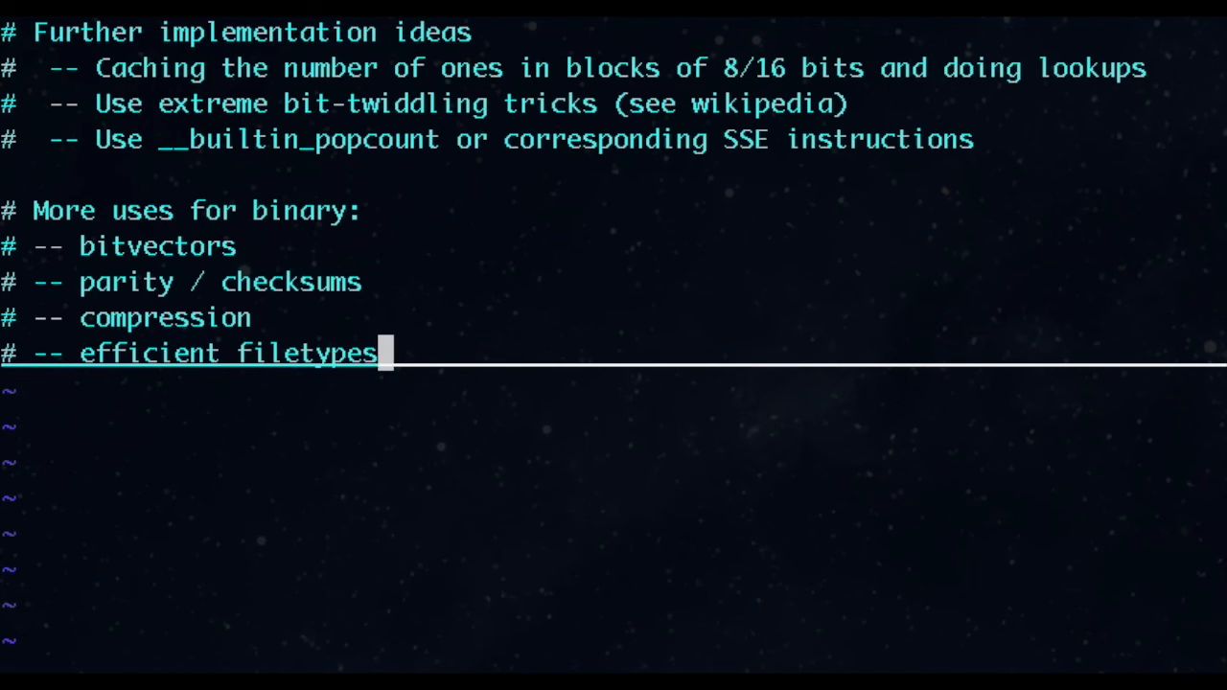